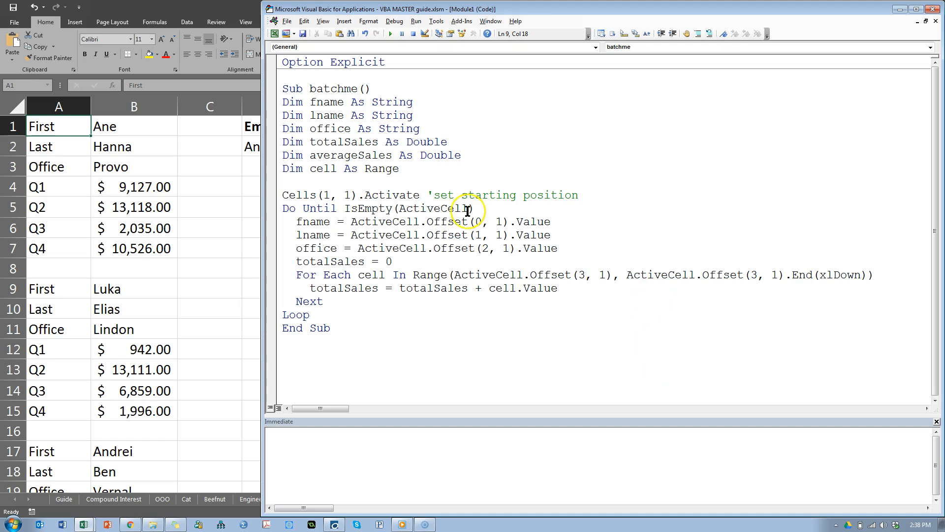
mouse_move(485, 300)
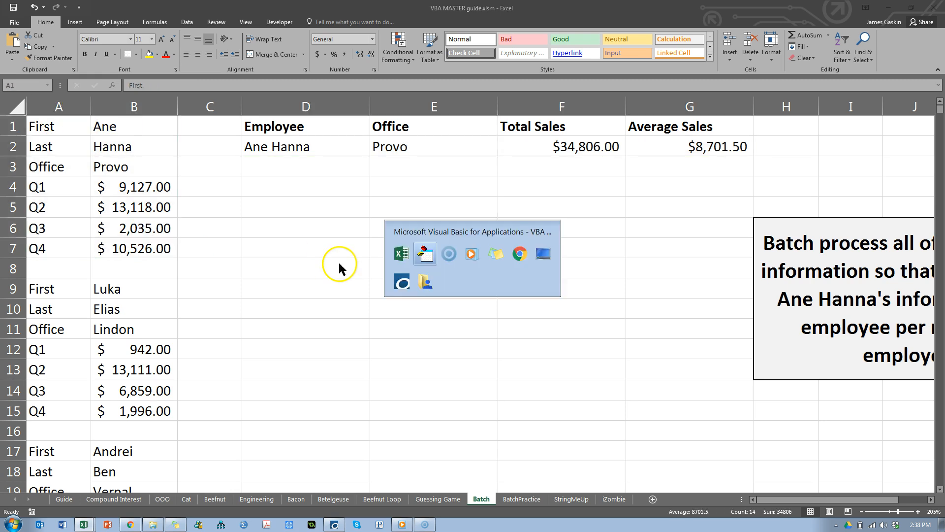
Review batchme's fname and lname declarations and its record loop without editing anything
left_click(425, 254)
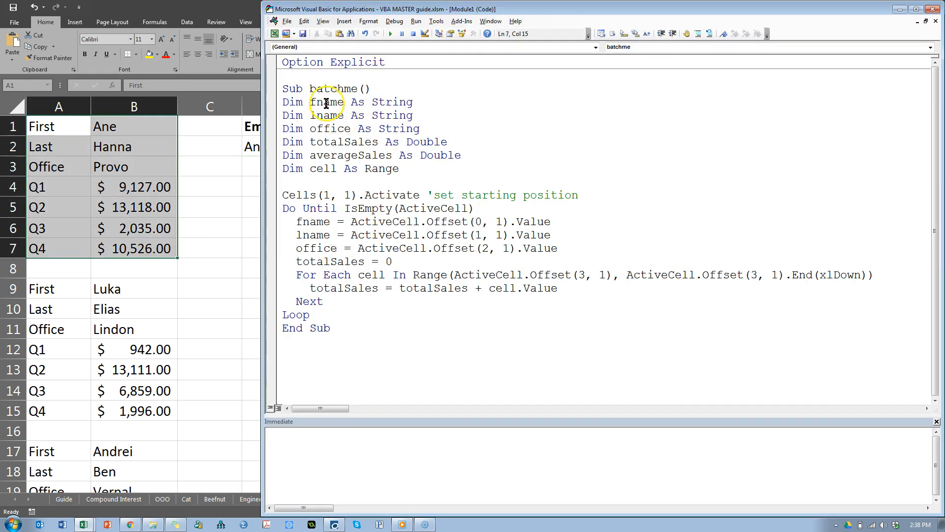
double_click(324, 101)
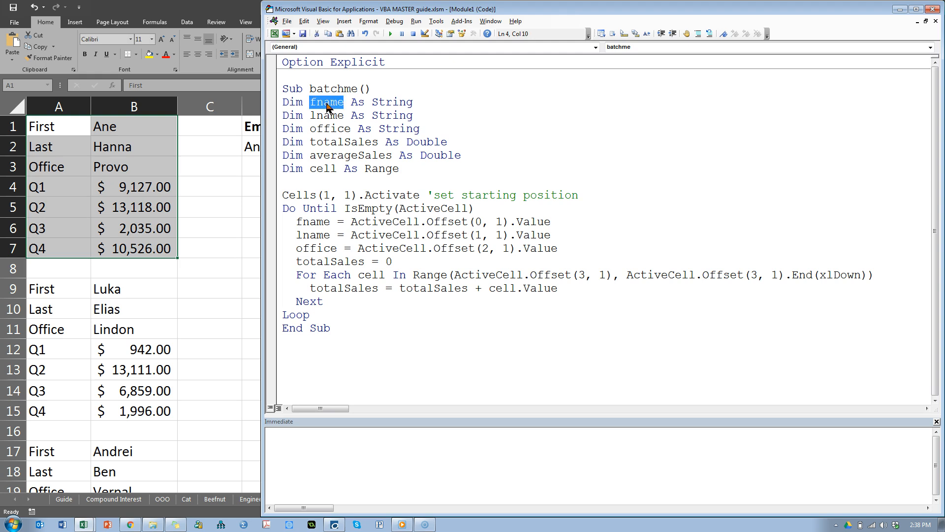
double_click(329, 128)
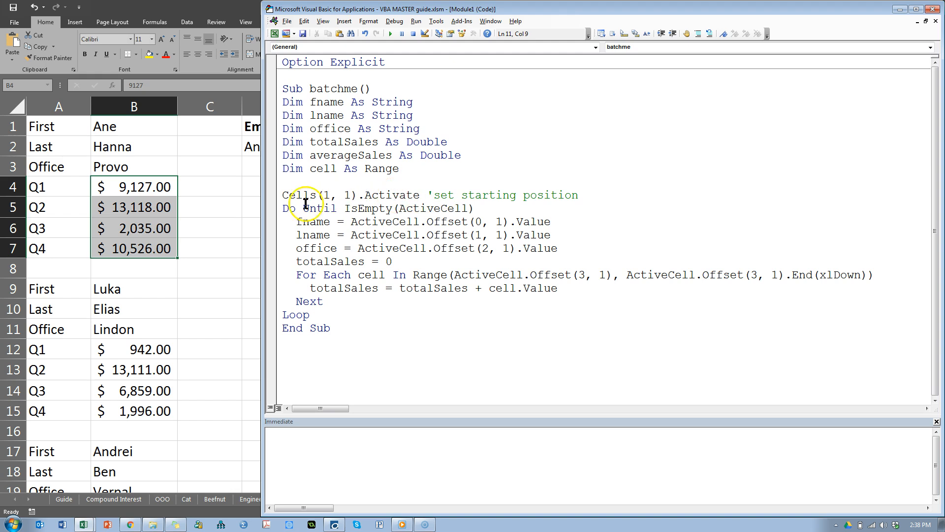
left_click_drag(290, 208, 329, 328)
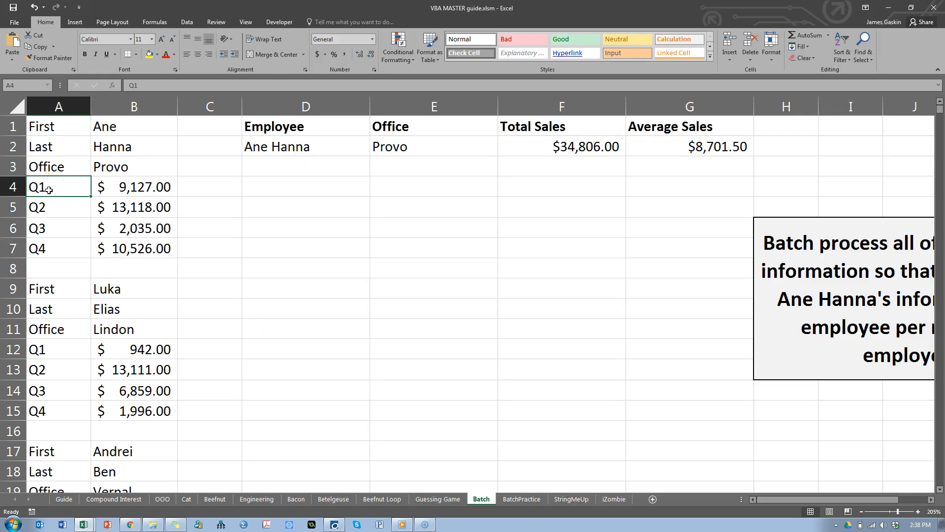
From cell A1 jump down through the employee blocks to the sheet's last record near row 1055
left_click(49, 126)
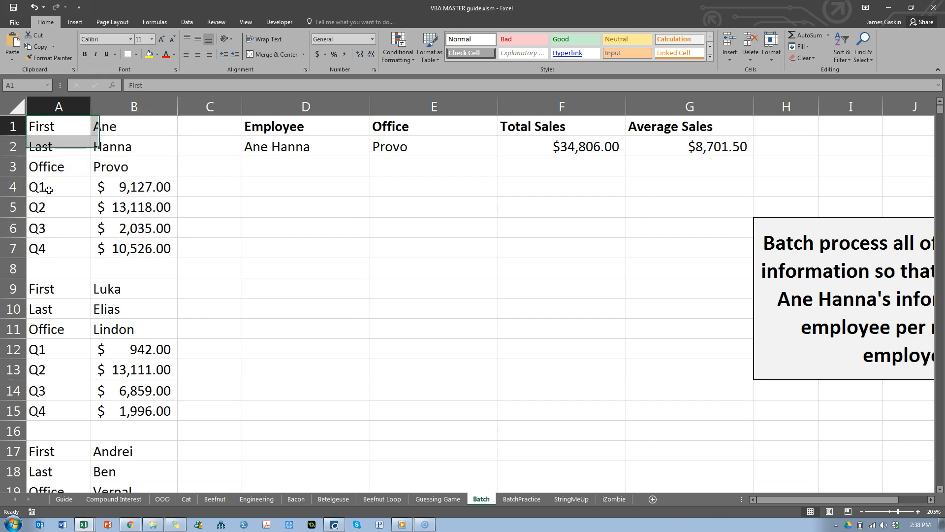
left_click(54, 288)
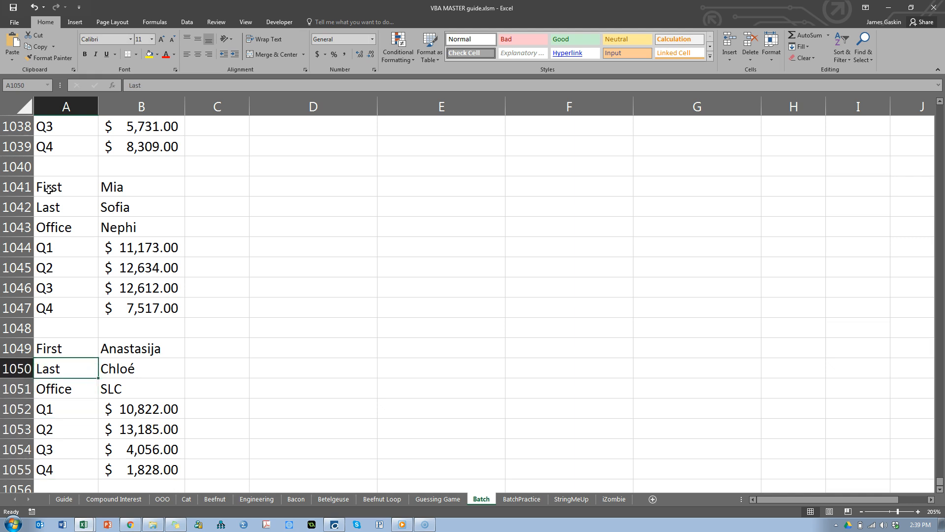
left_click(54, 469)
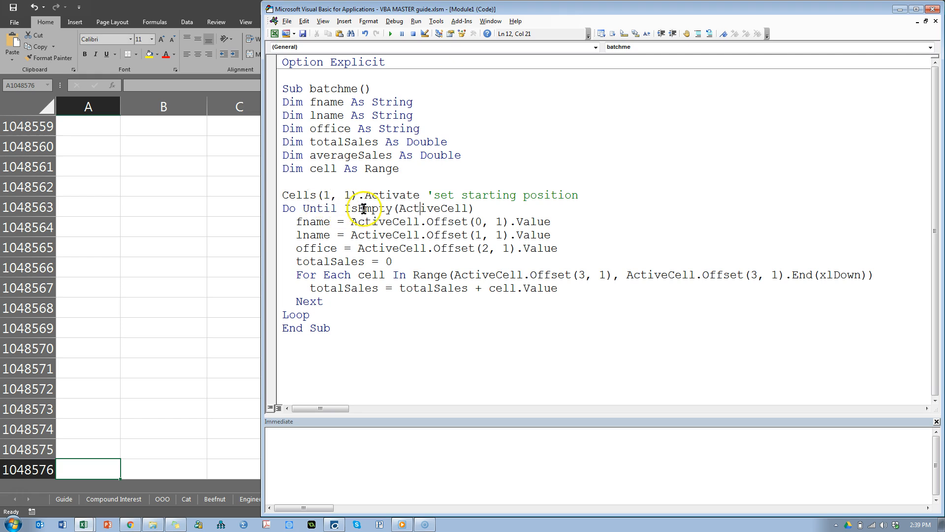
After Loop add Cells(1, 1).Activate so batchme returns to A1, followed by Beep
double_click(434, 209)
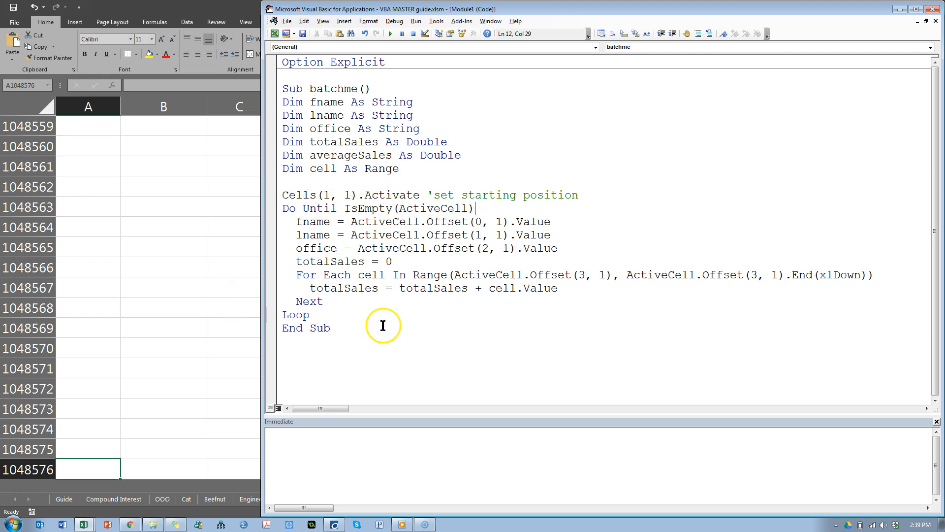
mouse_move(563, 227)
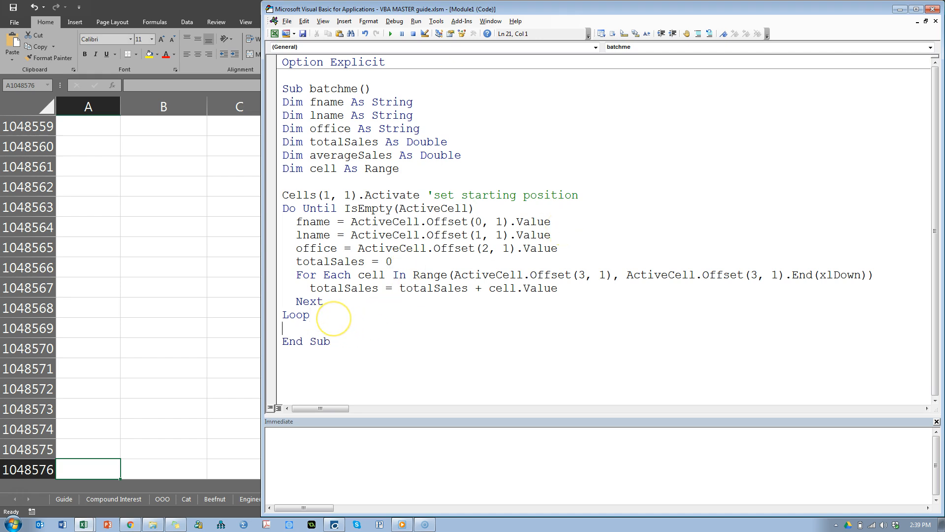
type("cells")
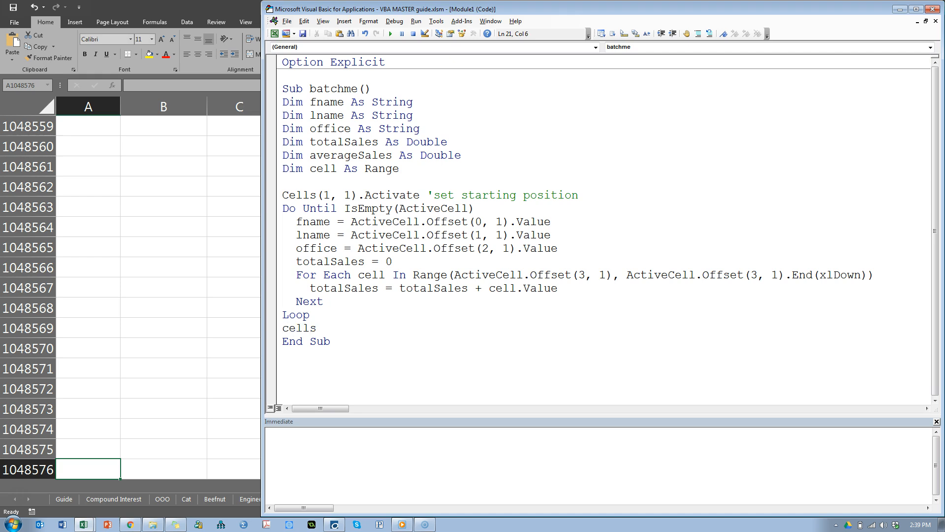
type("(1,1).ac")
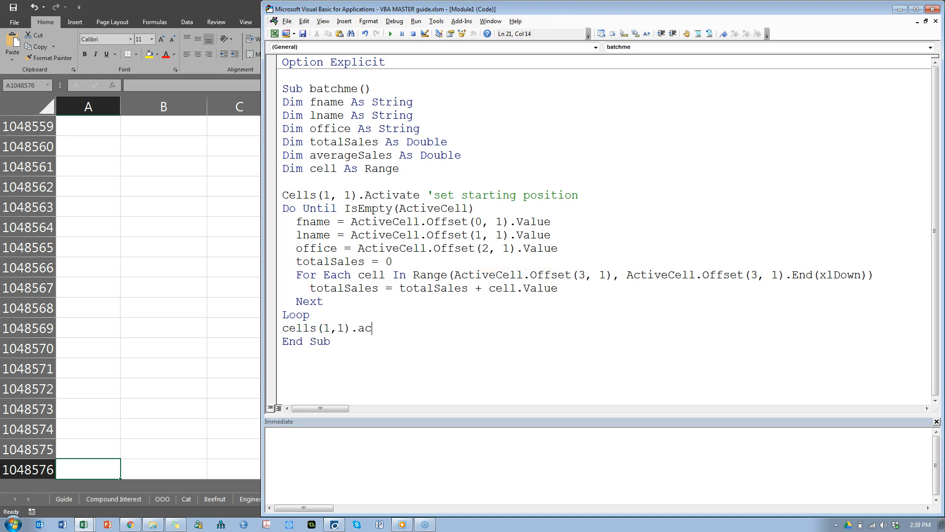
type("tivate")
type("Beep")
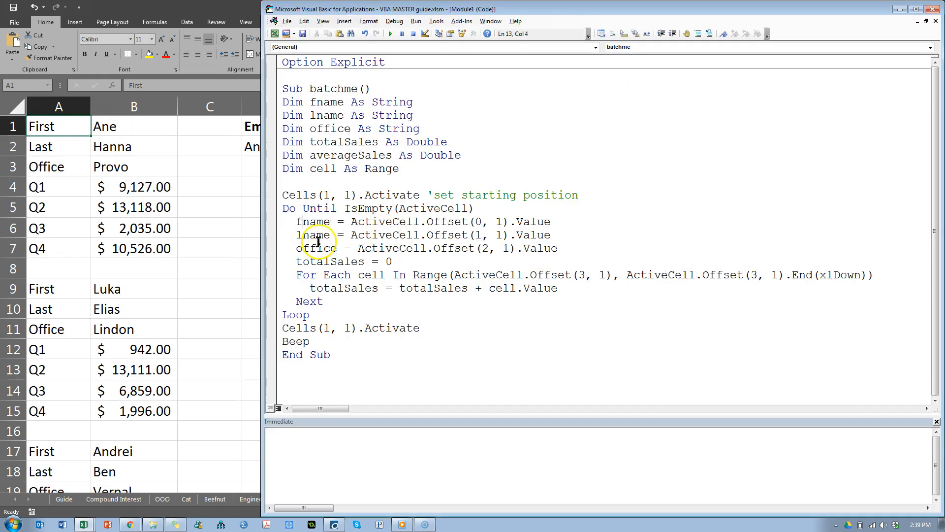
left_click(352, 222)
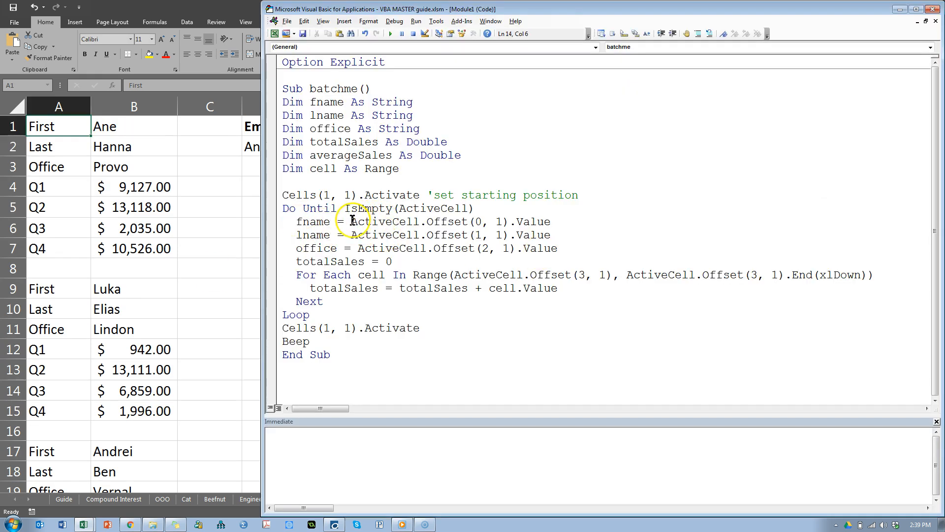
double_click(384, 221)
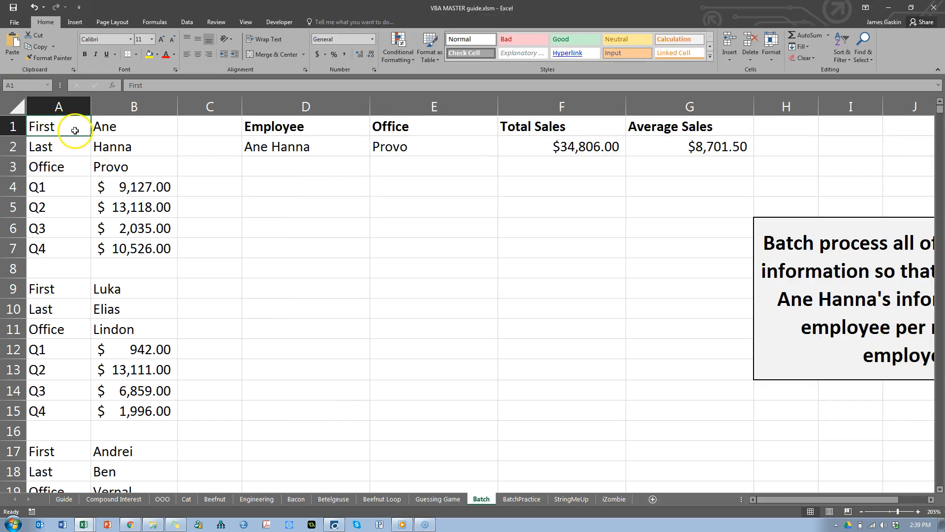
left_click(133, 126)
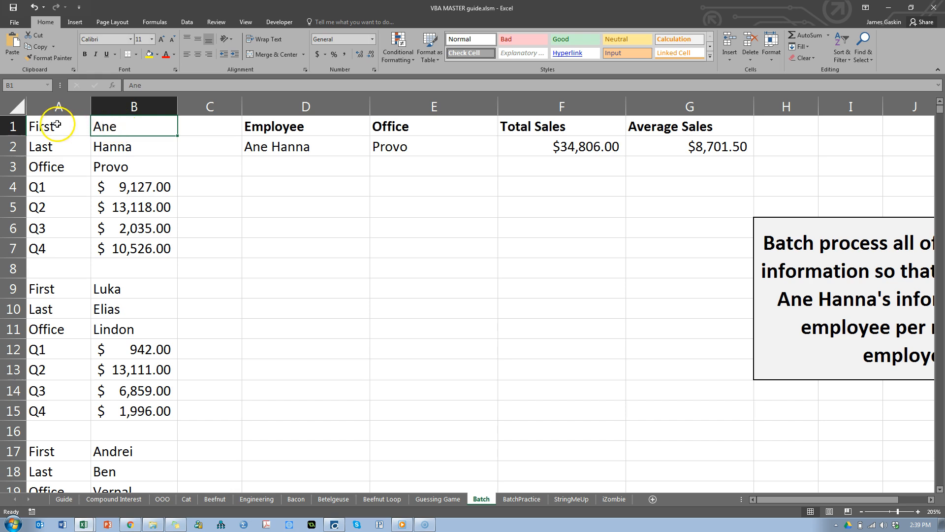
left_click(54, 126)
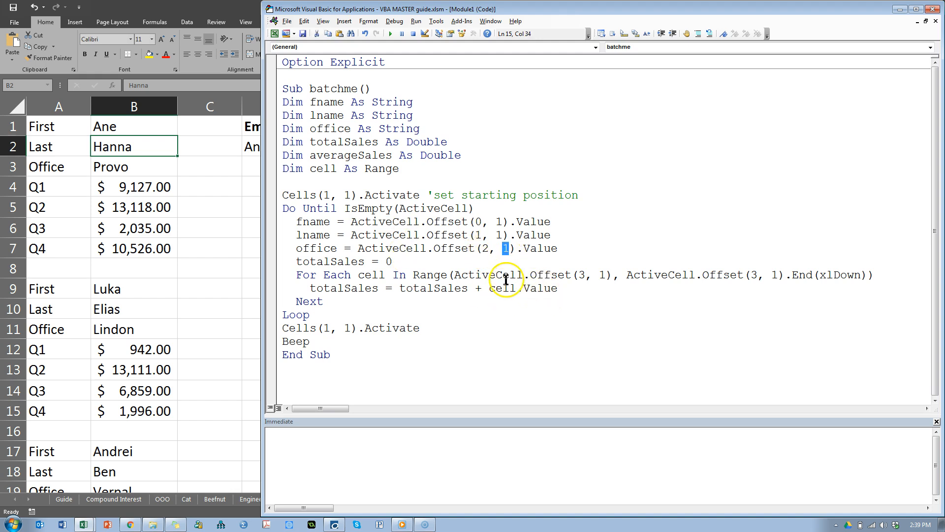
left_click(319, 262)
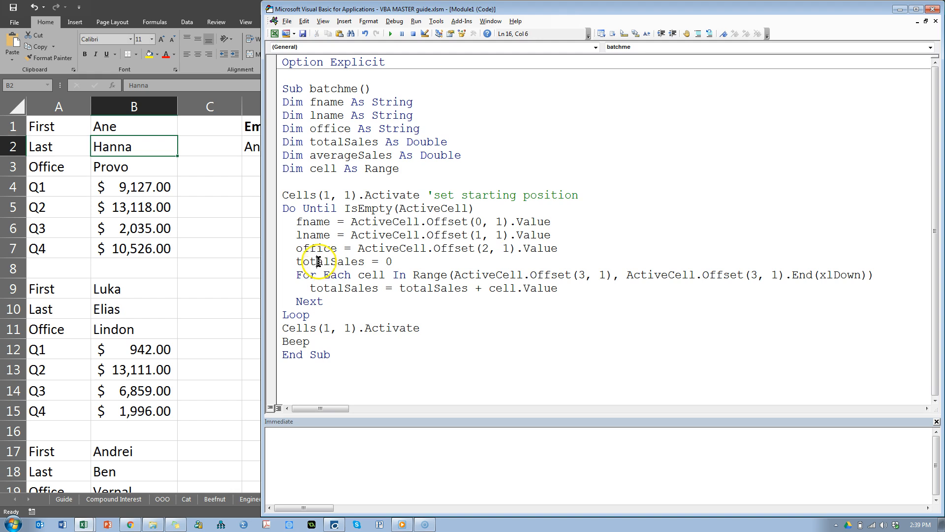
double_click(322, 262)
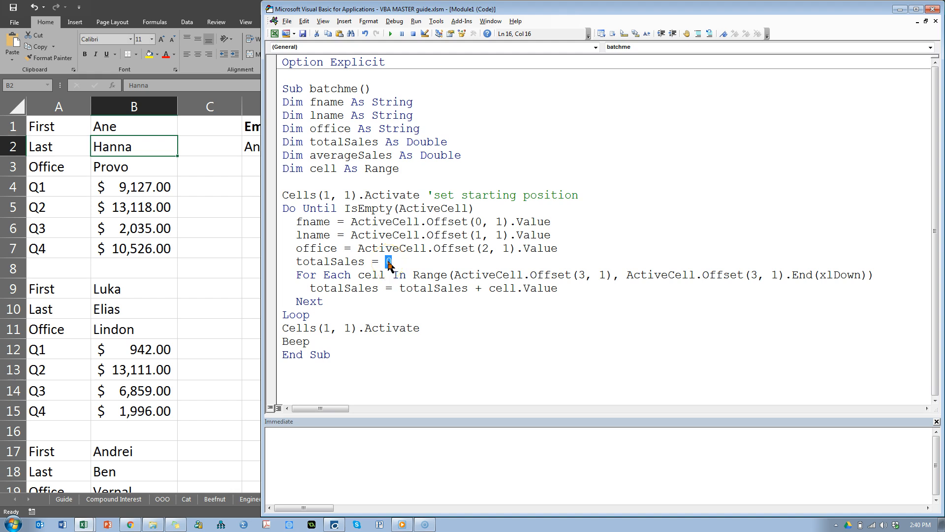
mouse_move(301, 275)
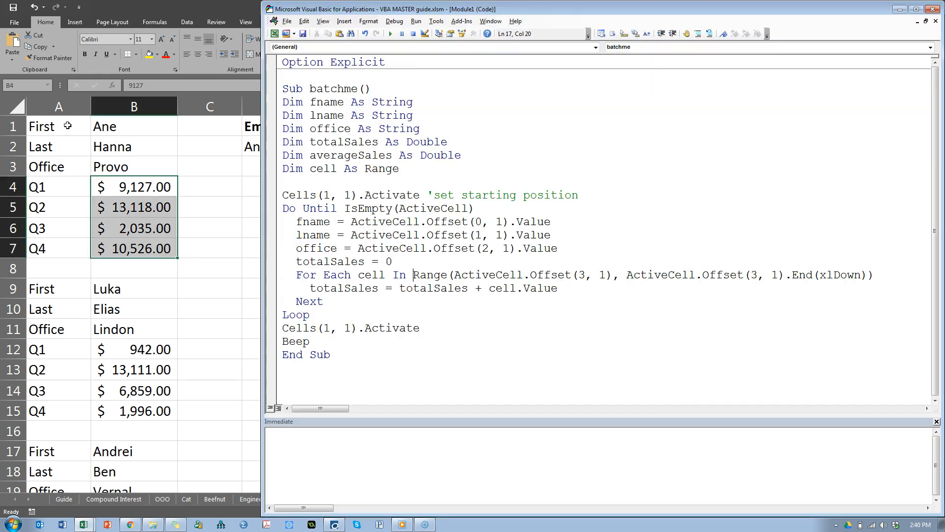
mouse_move(371, 275)
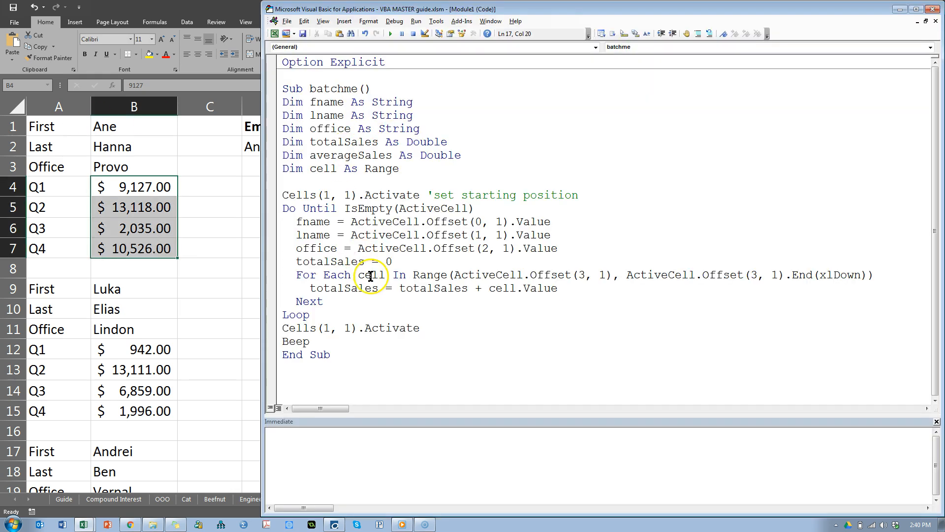
double_click(344, 288)
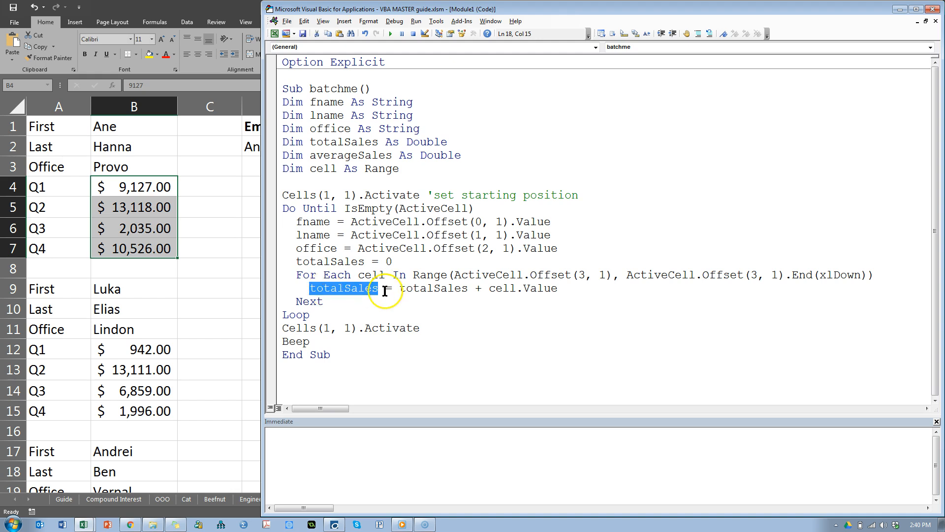
double_click(528, 287)
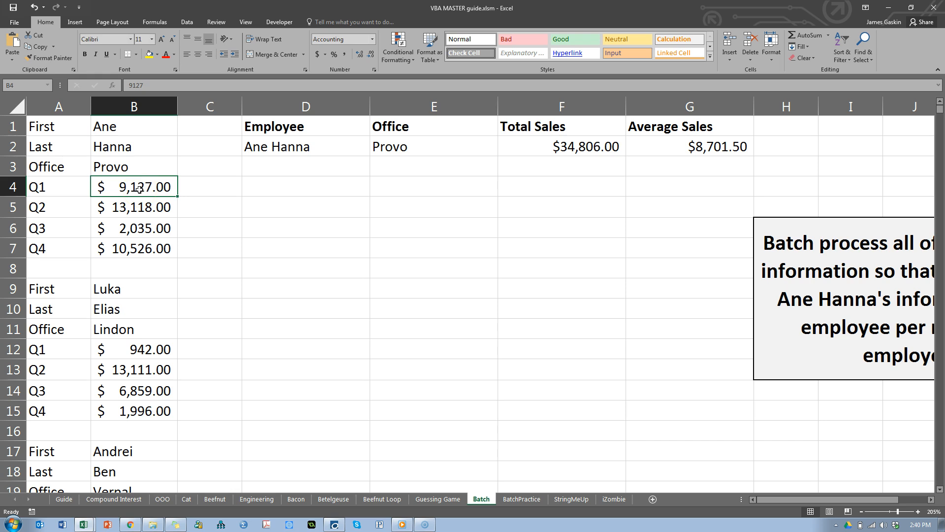
mouse_move(233, 248)
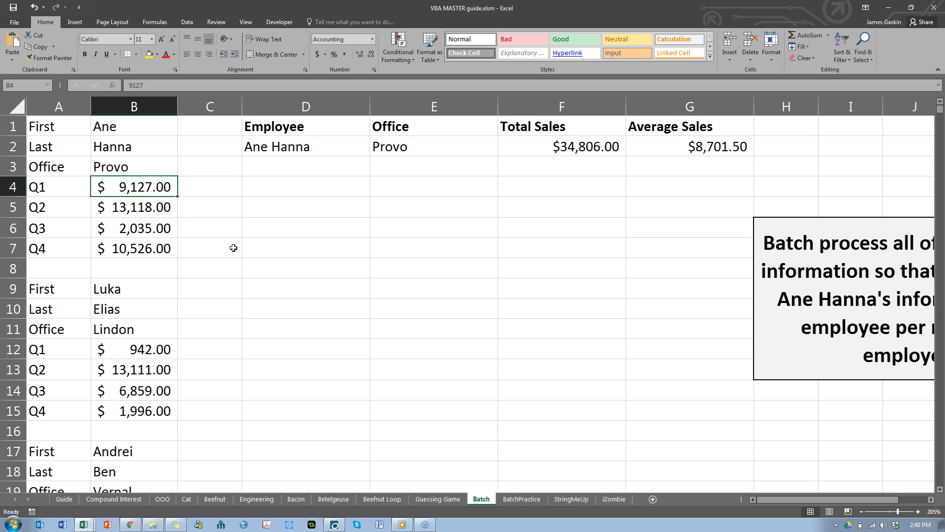
left_click(134, 207)
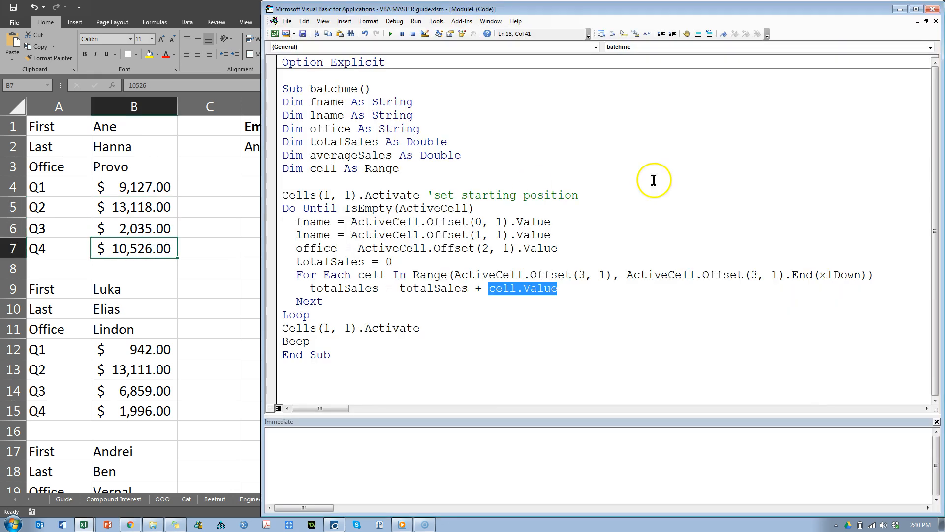
mouse_move(413, 310)
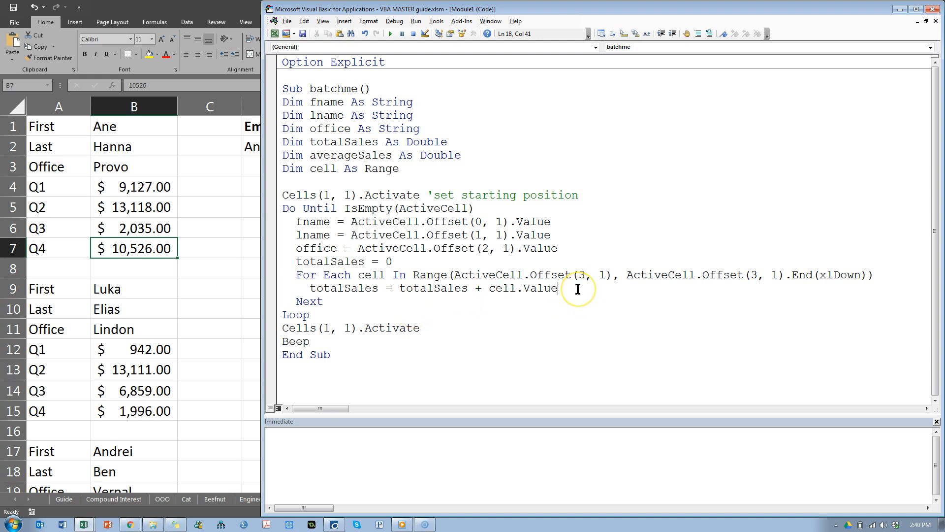
Below Next add the line averageSales = totalSales / 4
left_click(323, 301)
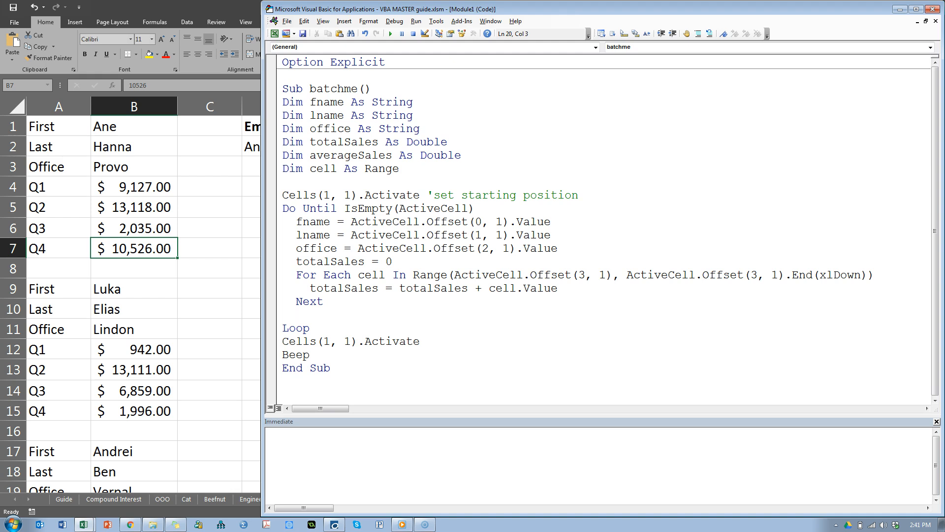
type("averageSales=")
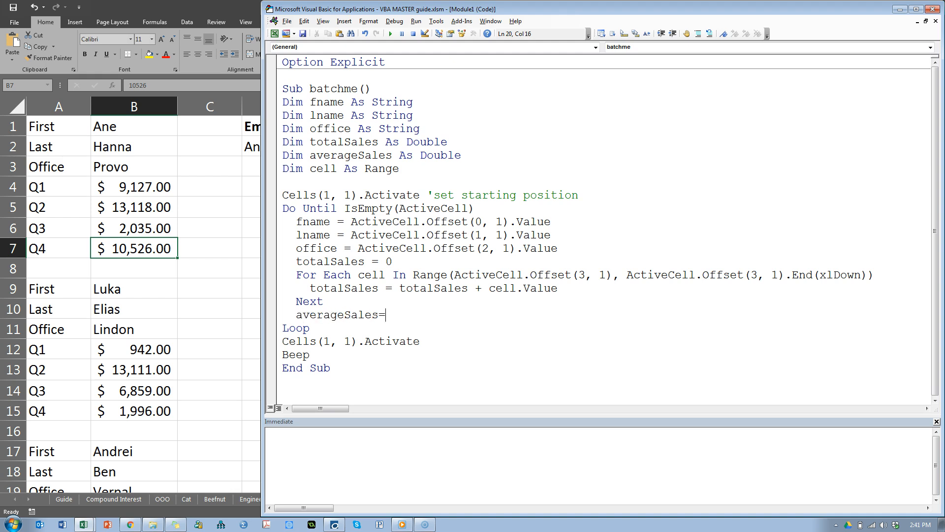
type("totalSales/")
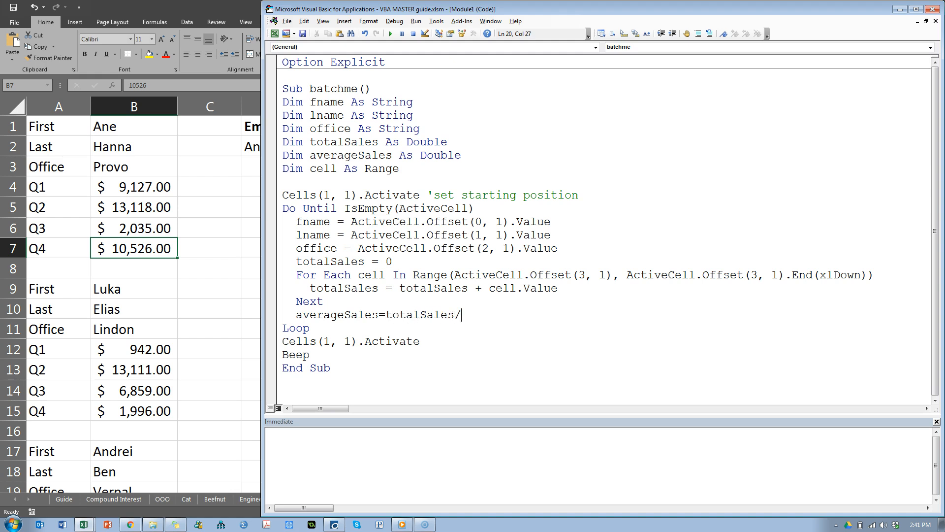
type("4")
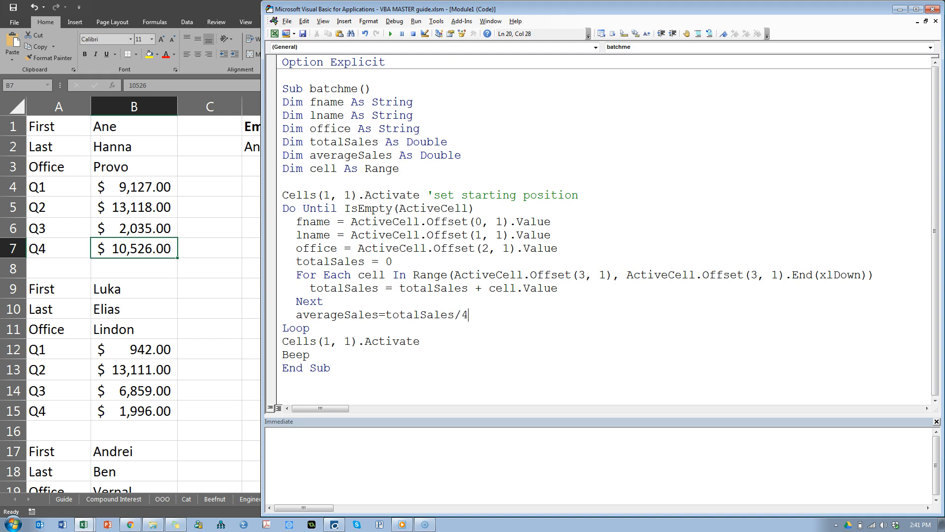
key("Enter")
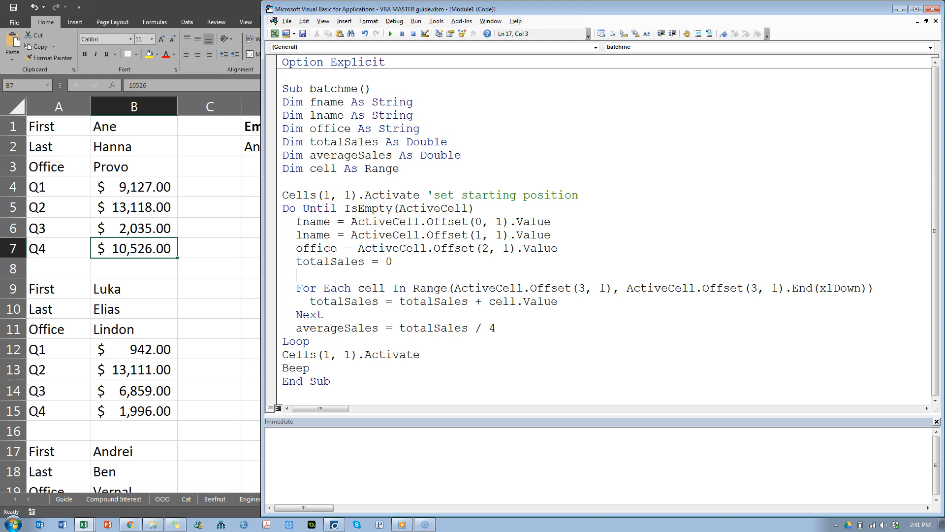
Assign the For Each Range(...) expression to QuarterSales and loop over QuarterSales instead
type("Quarter")
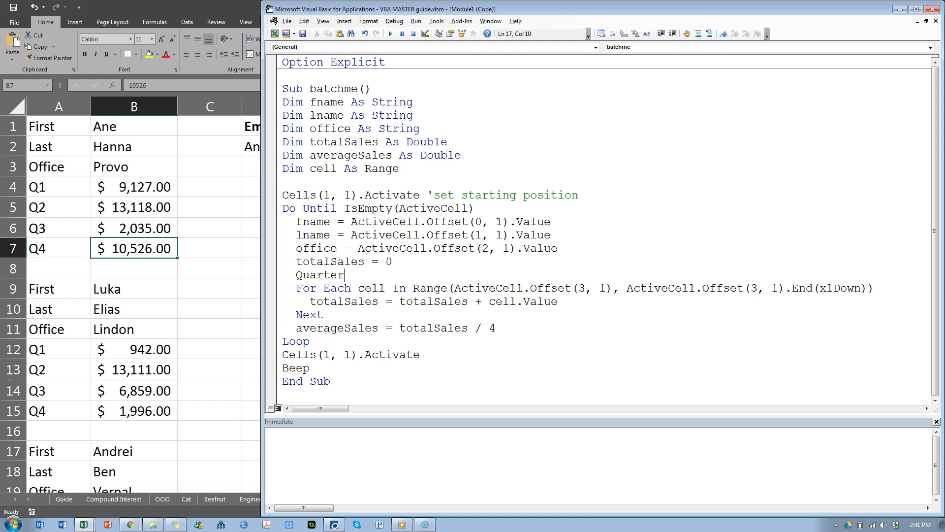
type("Sales")
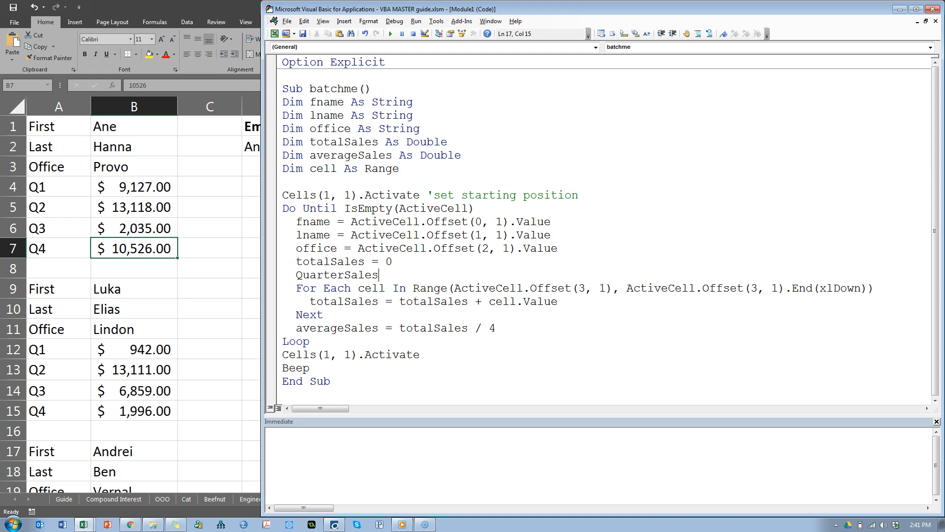
type("=")
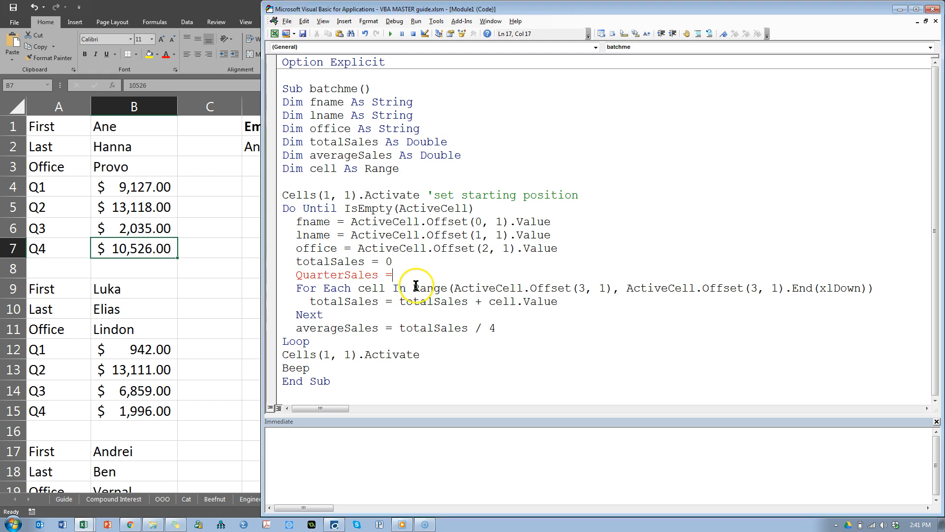
left_click_drag(414, 288, 872, 288)
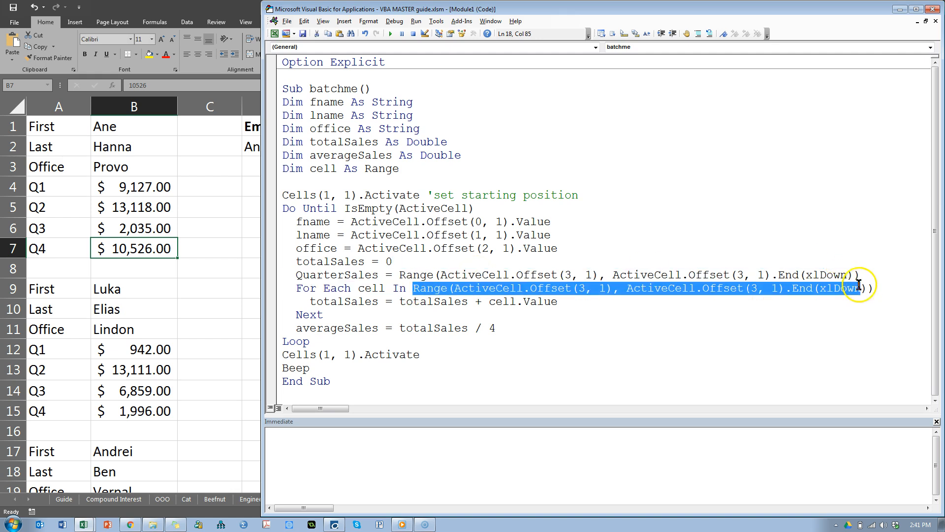
type("Qua")
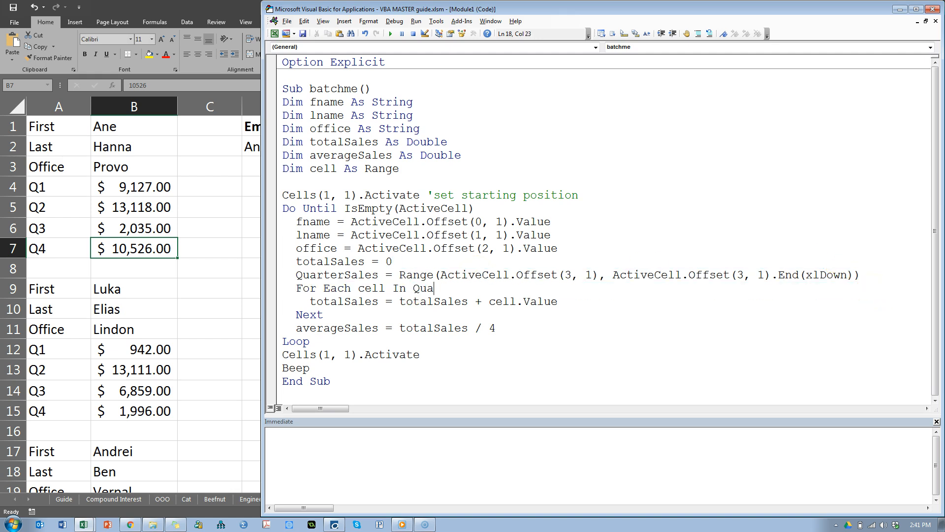
type("rterSales")
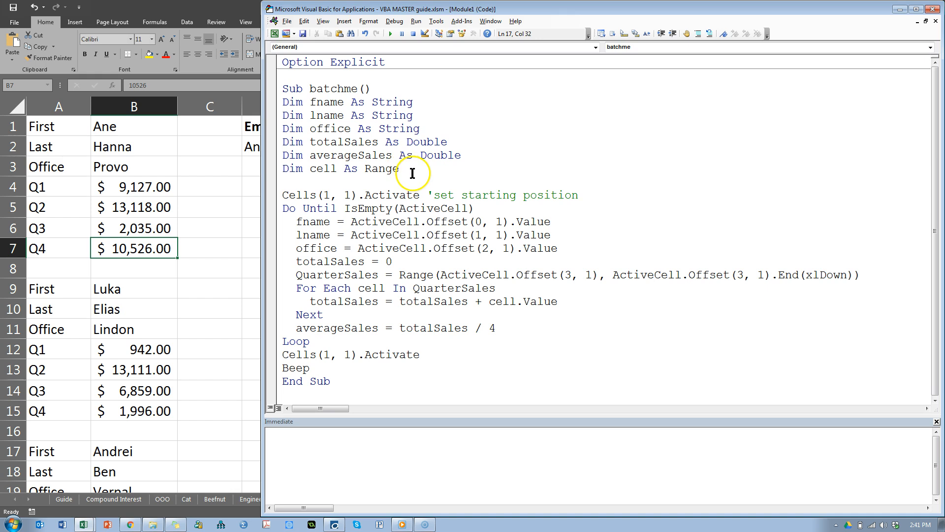
left_click(487, 221)
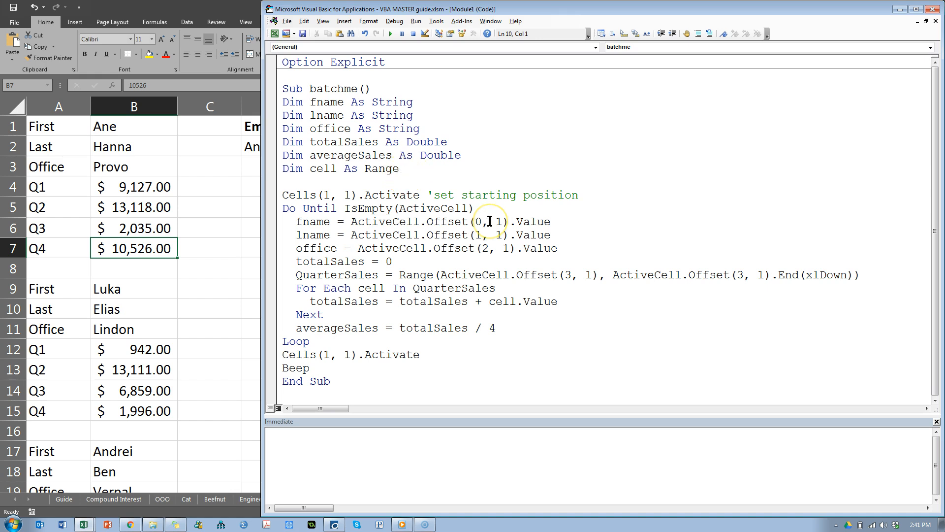
Declare Dim QuarterSales As Range, divide totalSales by QuarterSales.Count, and verify ?selection.count gives 4
type("dim quqar")
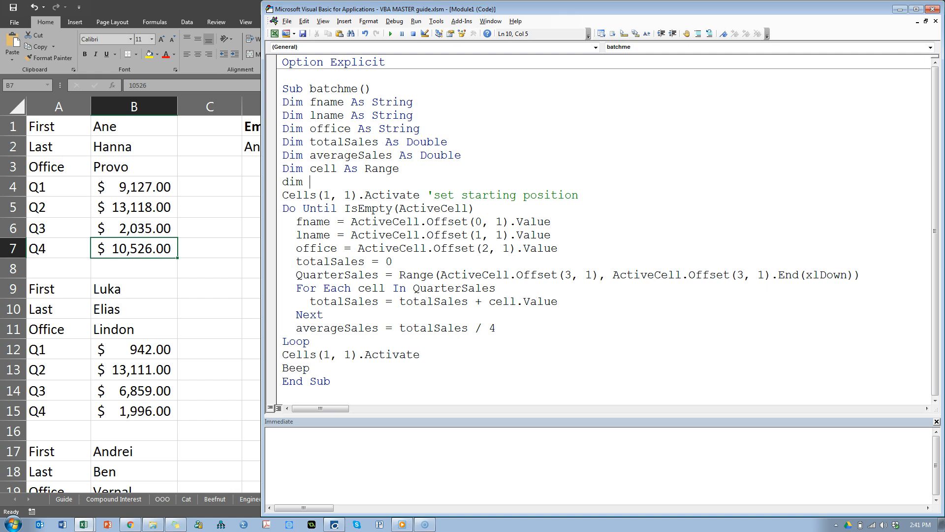
type("QuarterSales As Range")
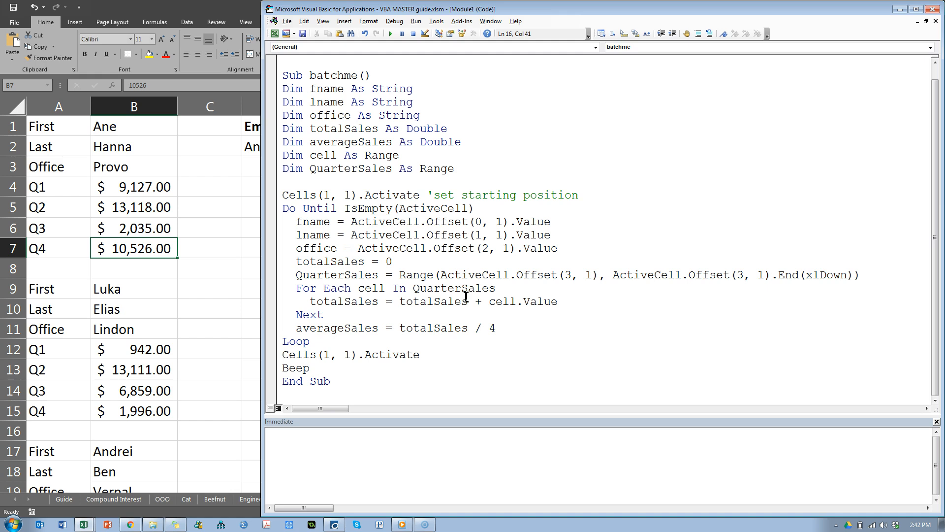
mouse_move(498, 323)
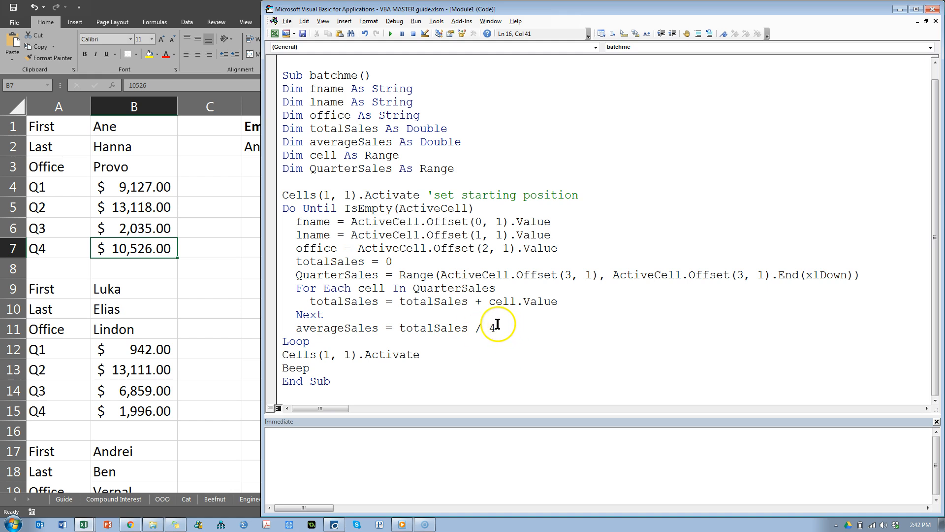
double_click(490, 328)
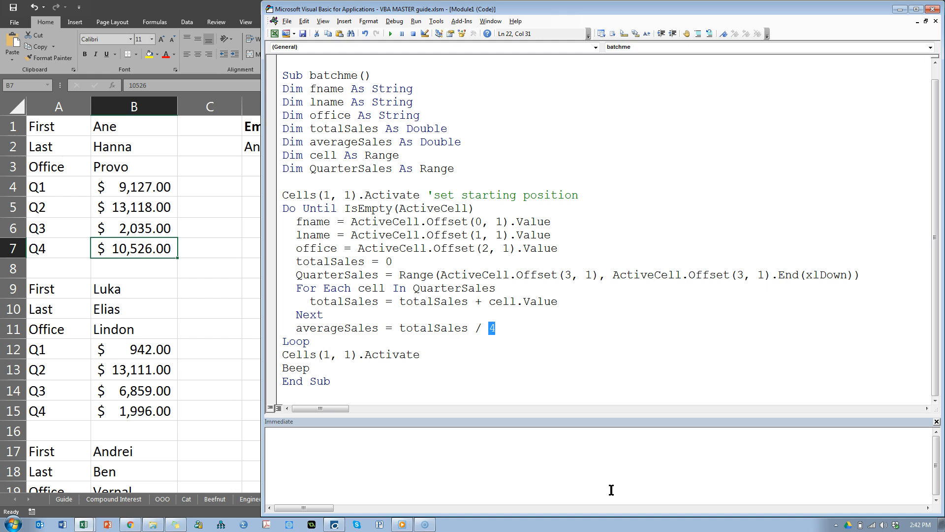
type("Quat")
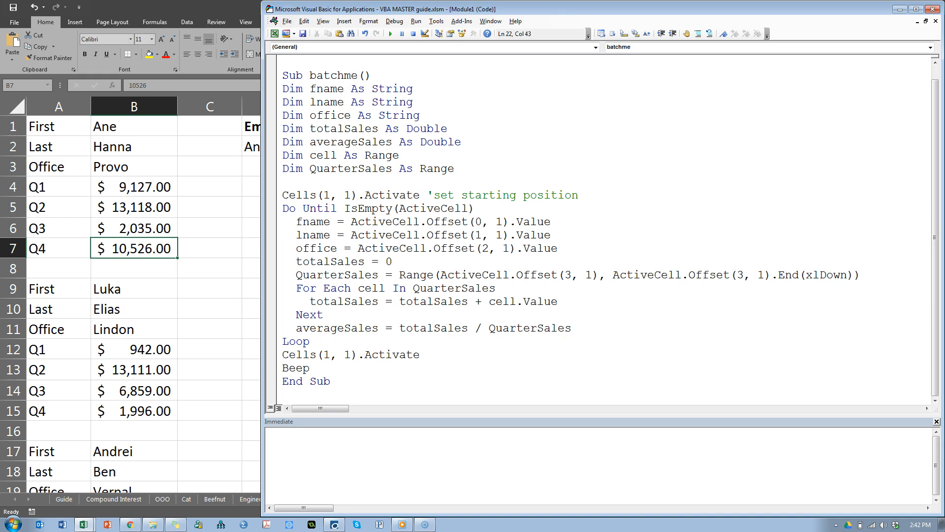
type(".")
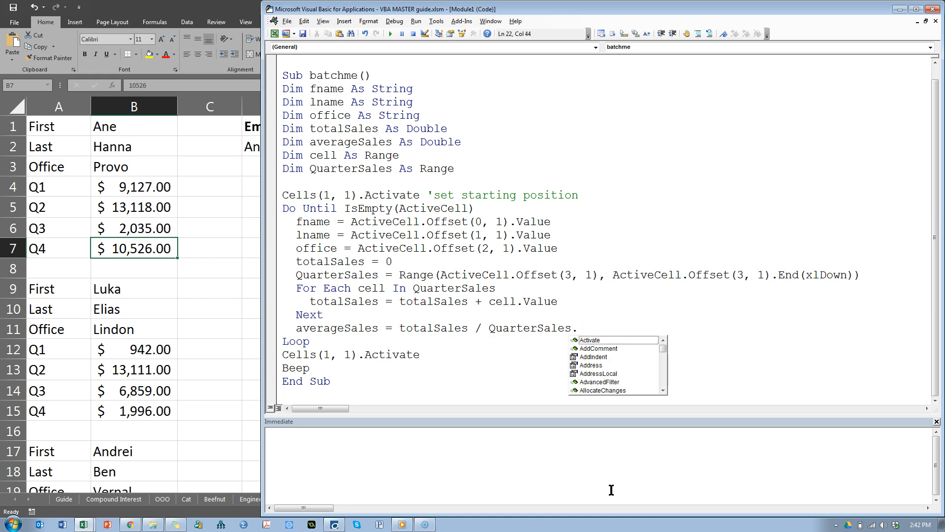
type("Count")
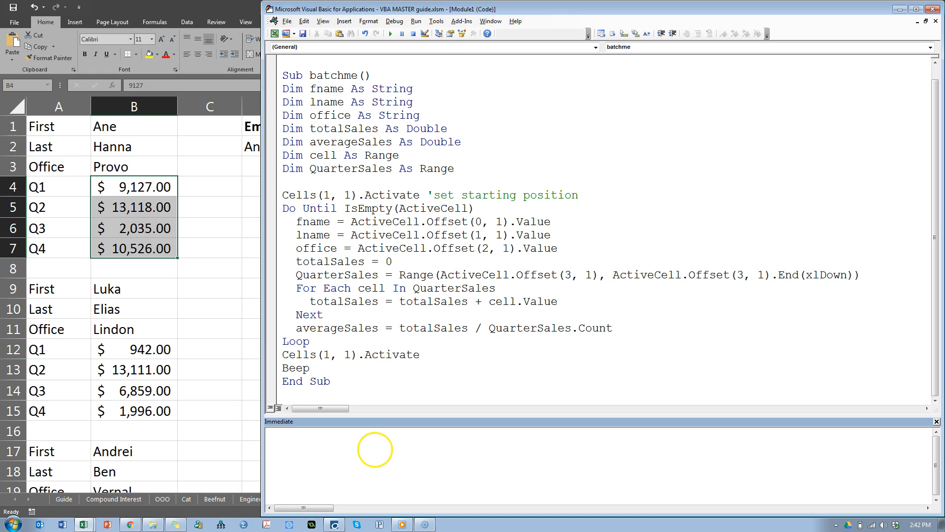
type("?selection.count")
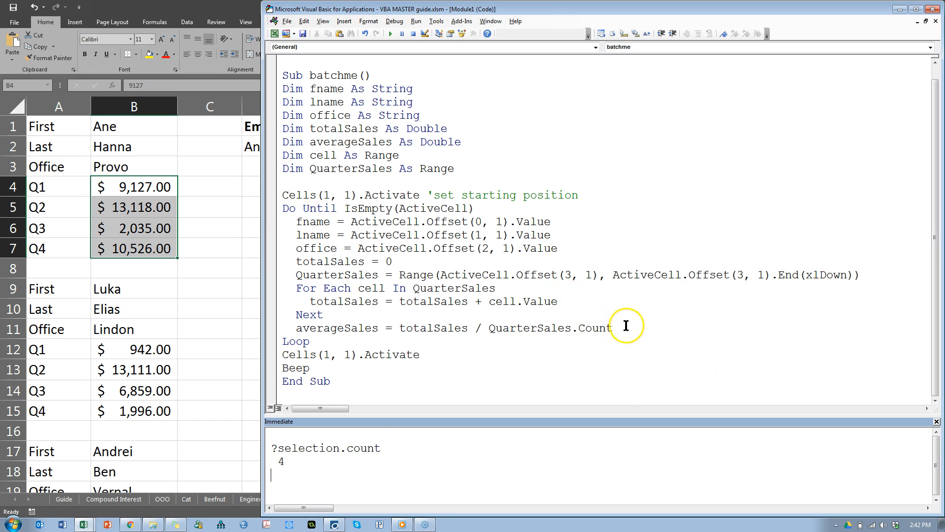
left_click(621, 328)
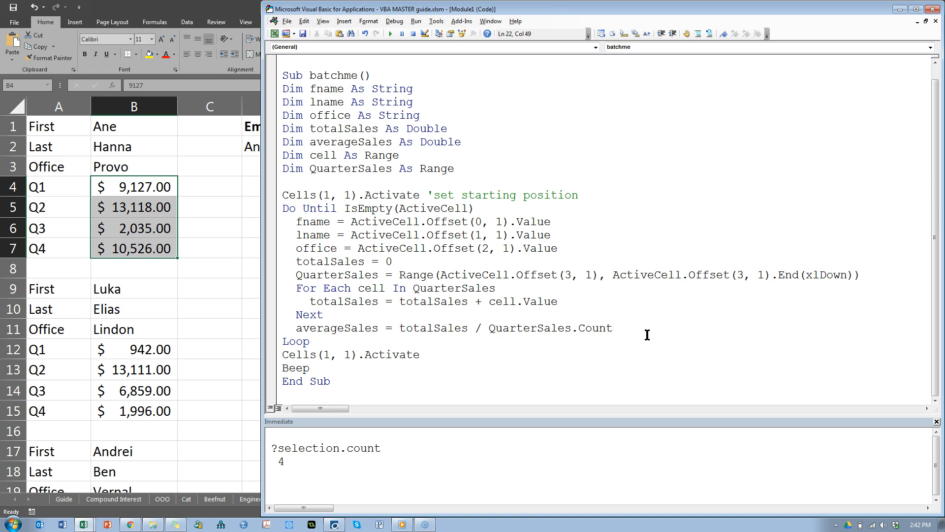
left_click(613, 328)
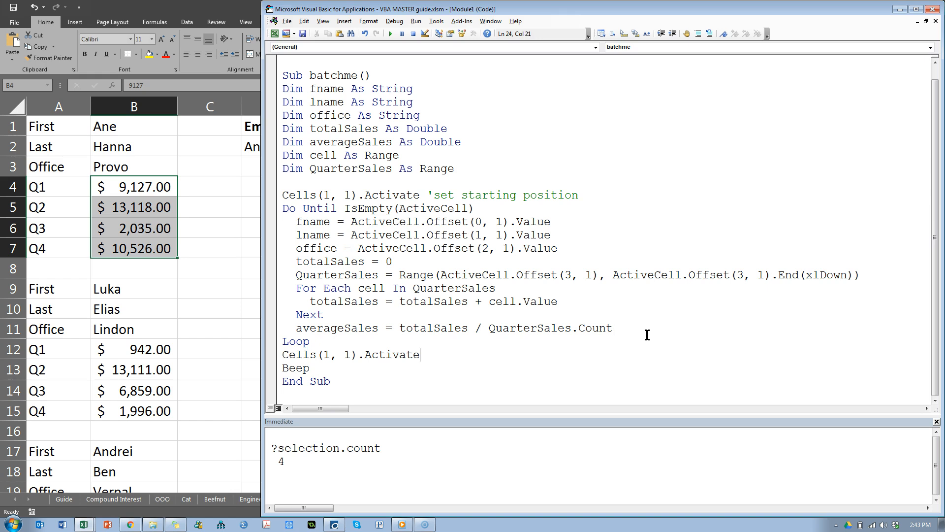
key("Enter")
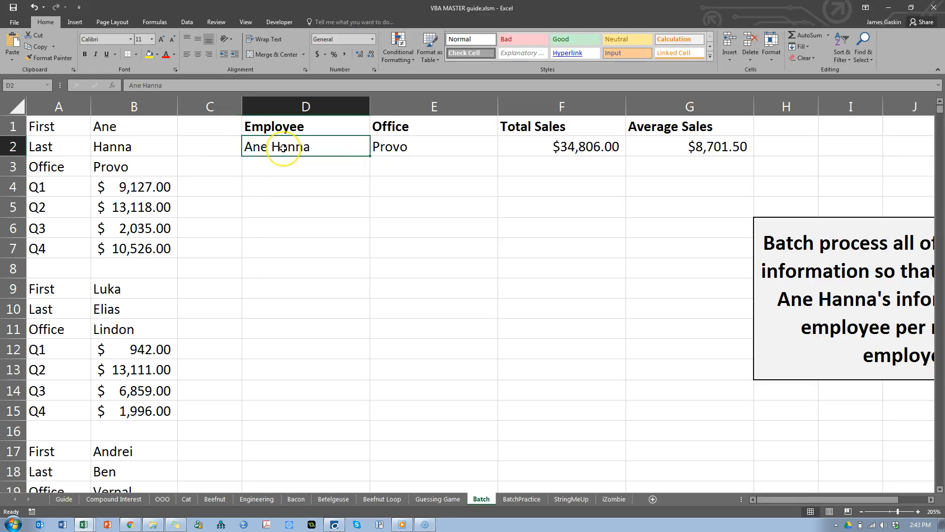
key("ctrl+Down")
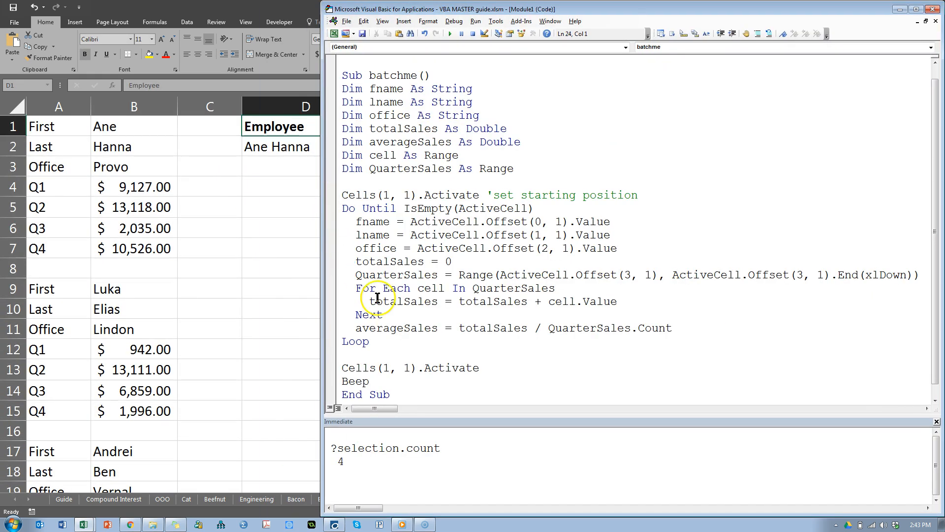
Inside the loop add If IsEmpty(Range("D2")) Then … Else … End If with empty branches
type("if")
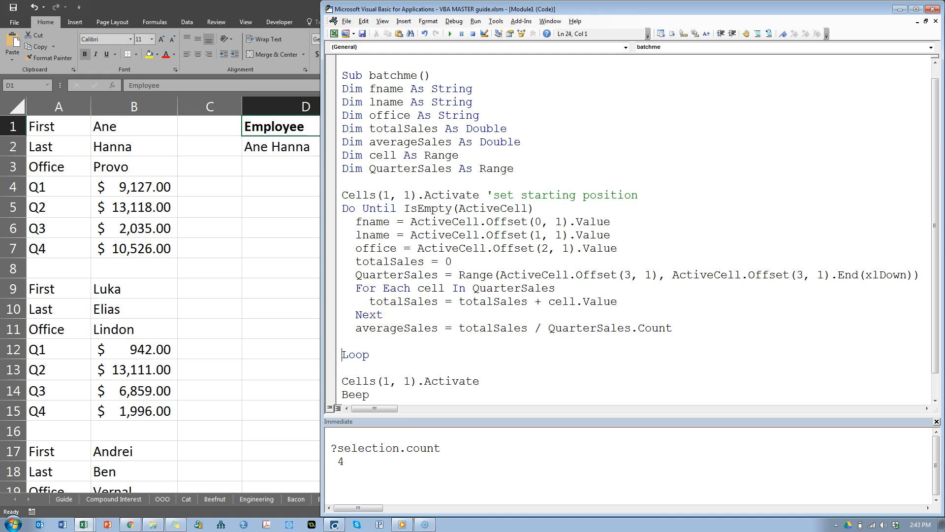
type("if")
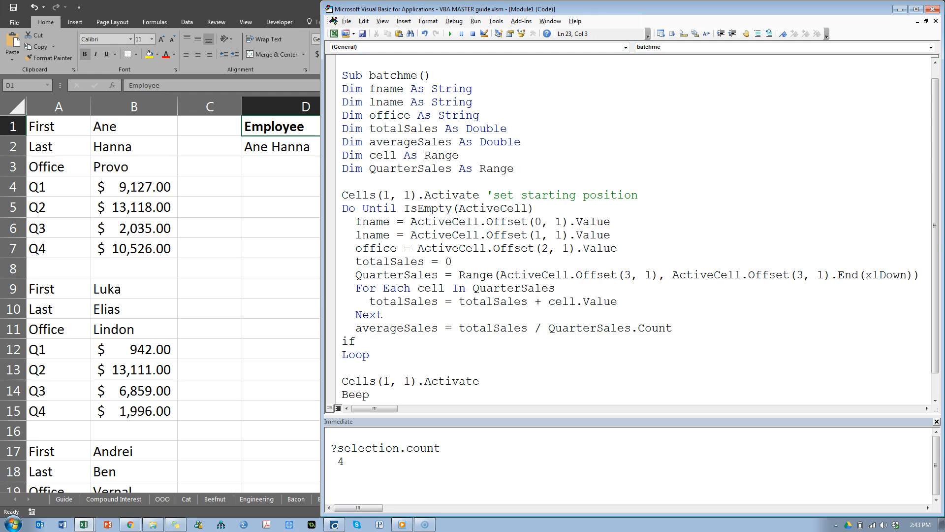
key("RIGHT")
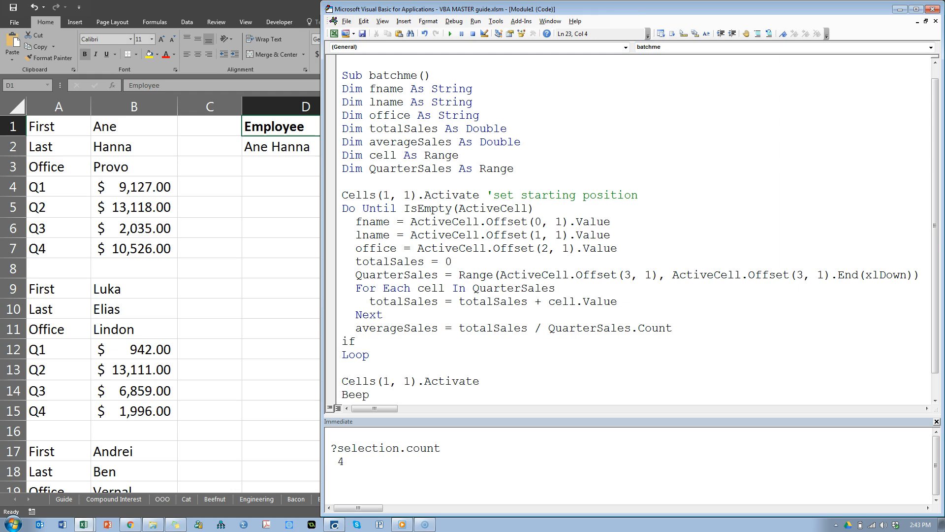
type("Range(")
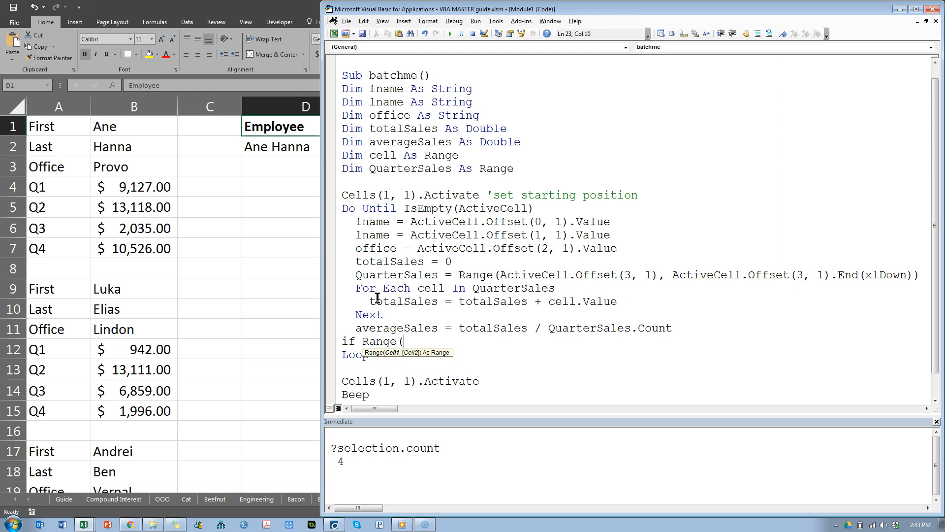
type("\"D")
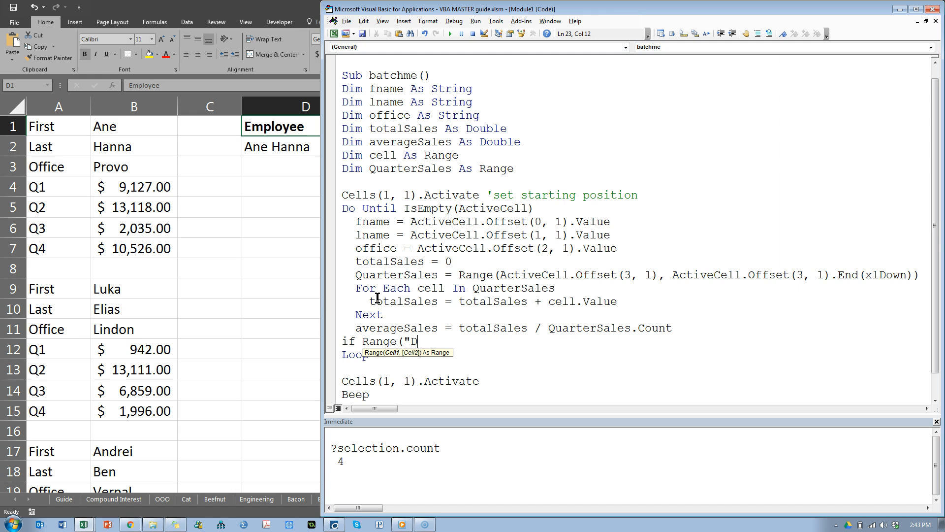
type("2\").")
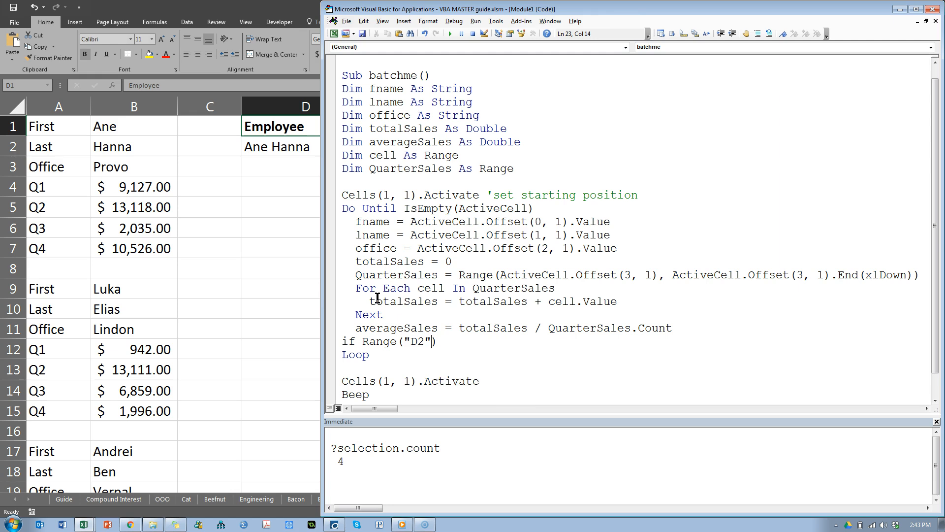
type("en")
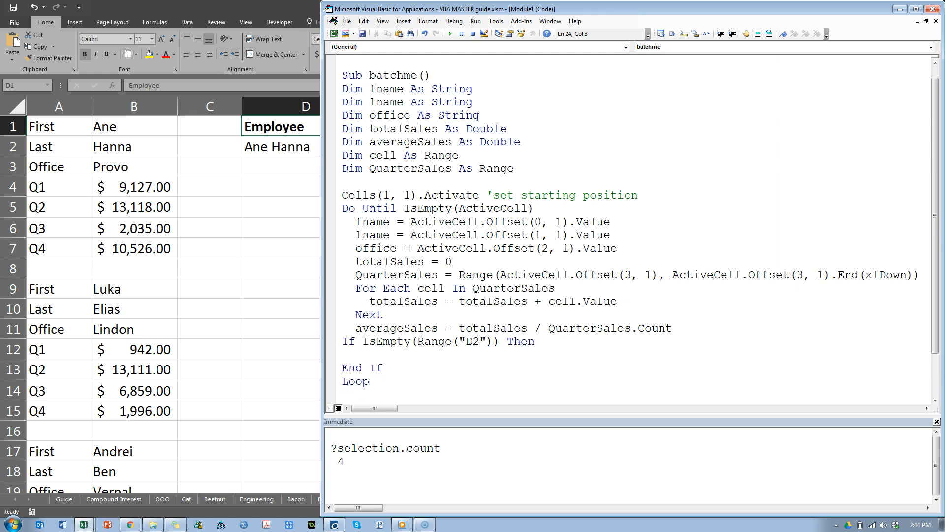
type("Else")
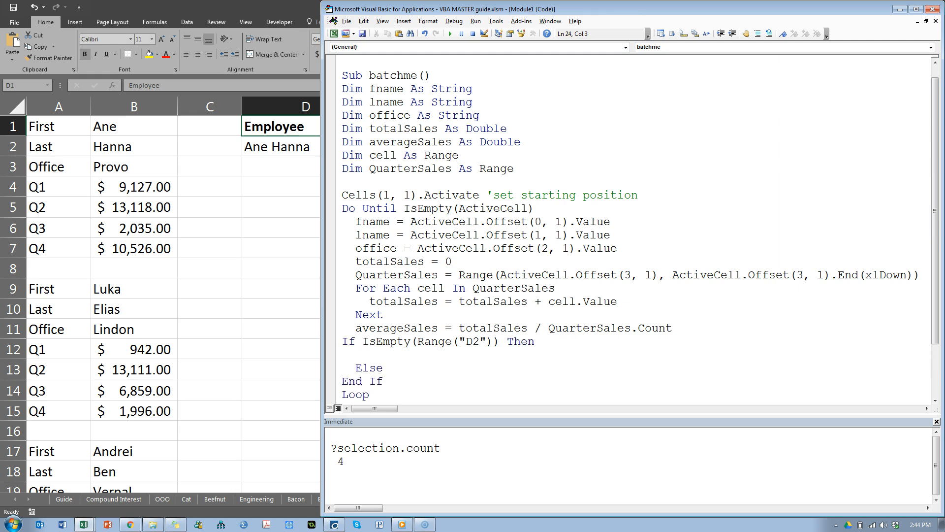
left_click_drag(343, 342, 383, 381)
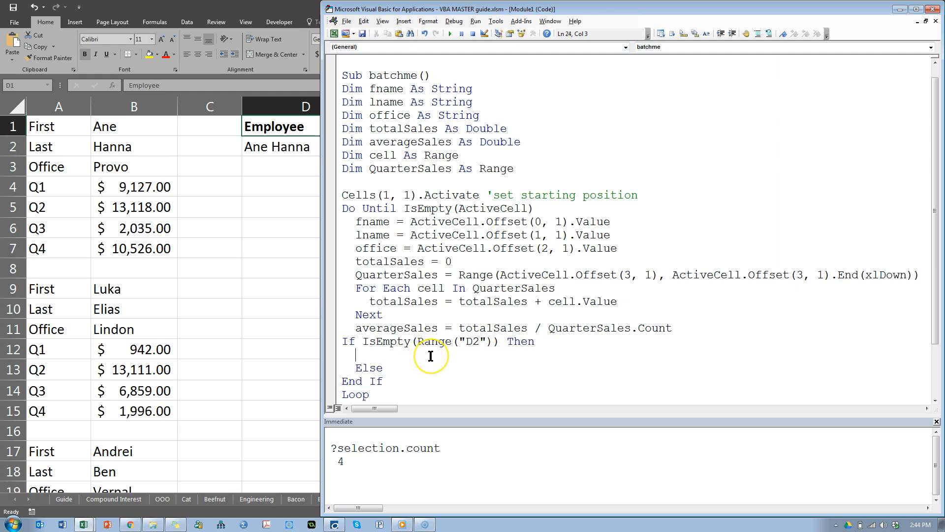
mouse_move(430, 355)
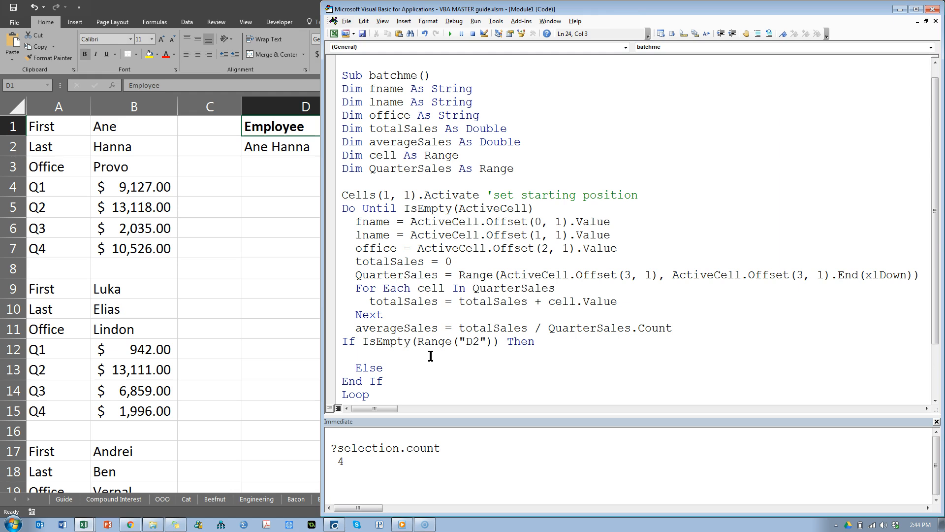
type("Cell")
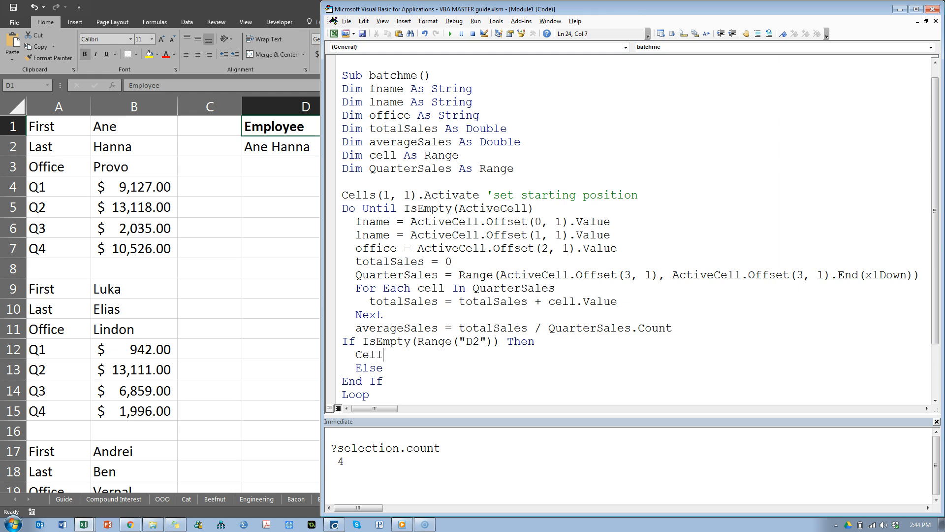
type("s(")
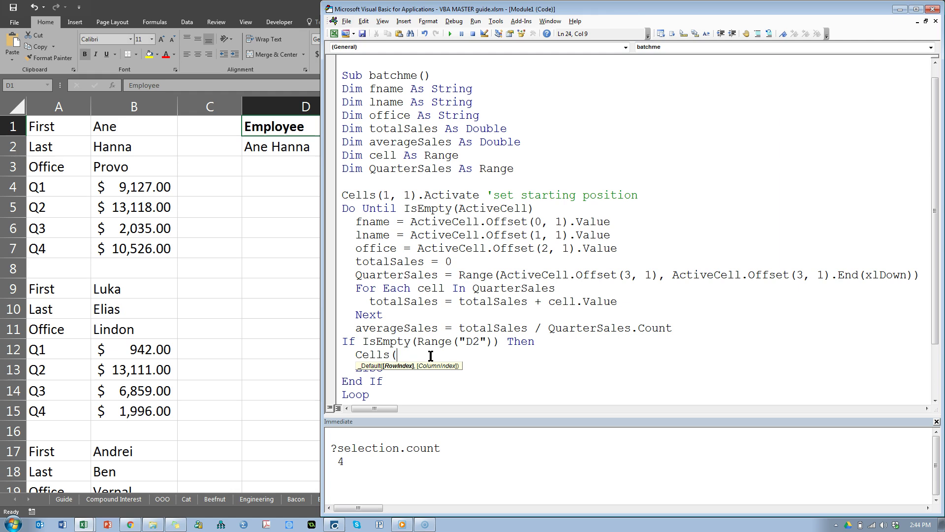
type("2")
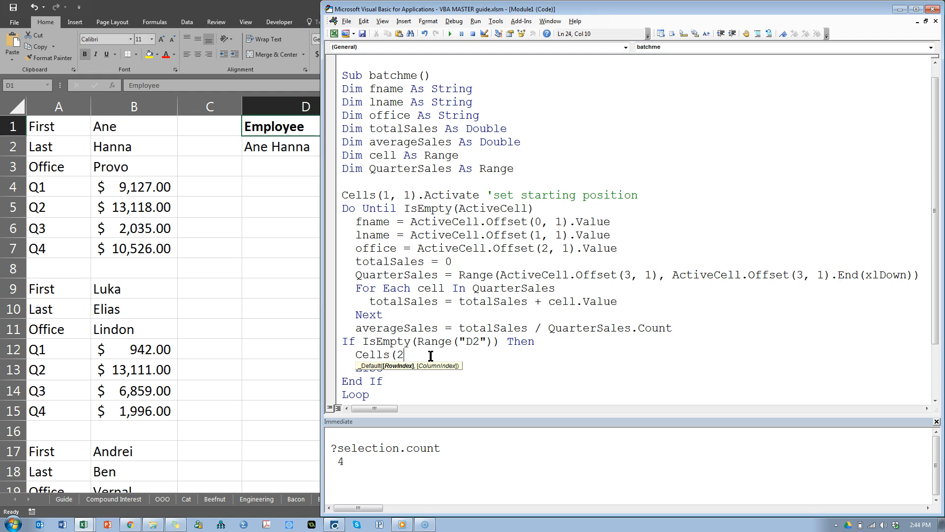
type(",")
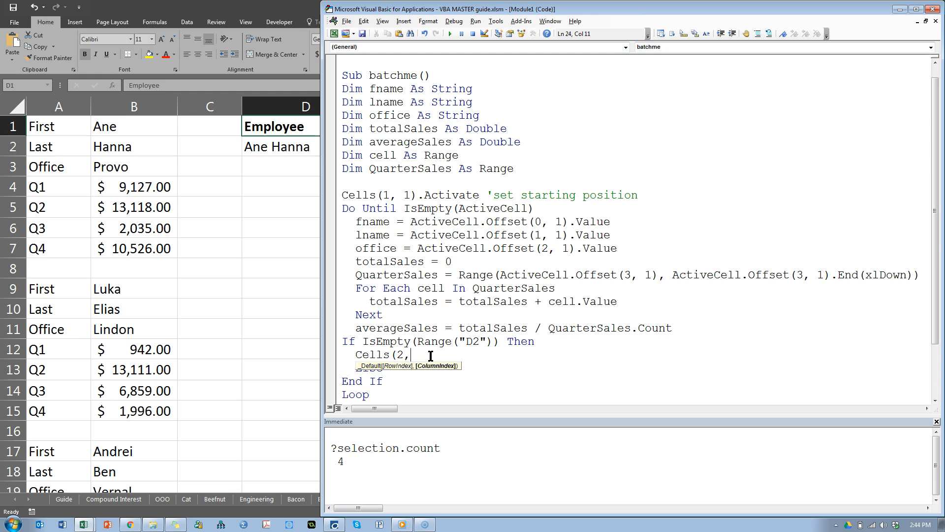
type("4")
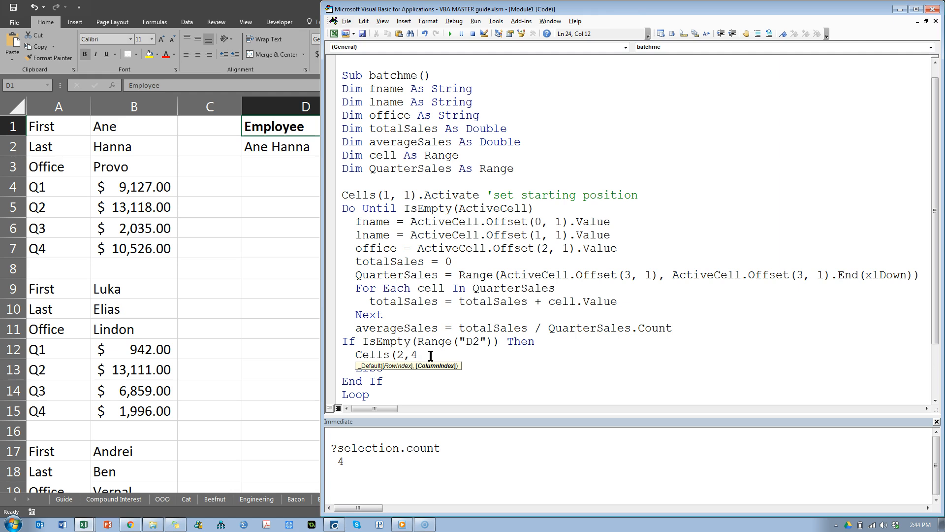
type(")")
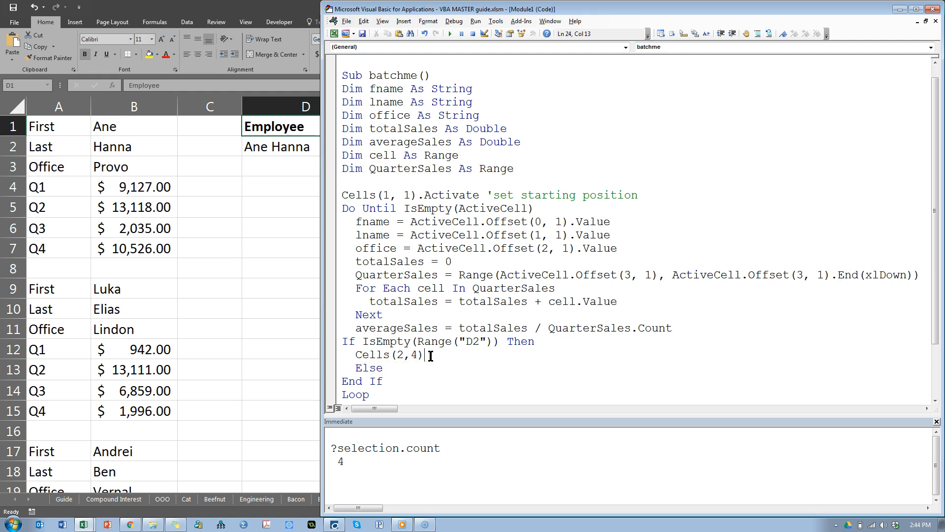
type(".value=")
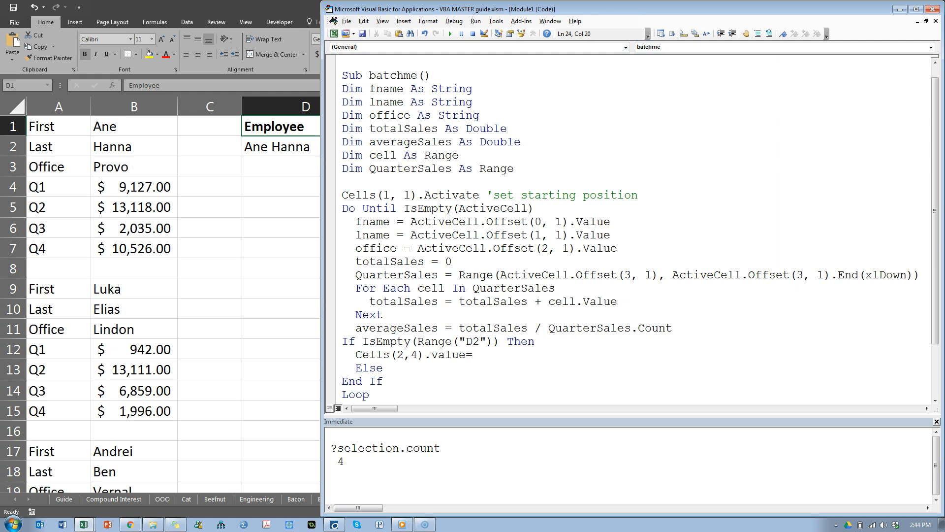
type("fname &")
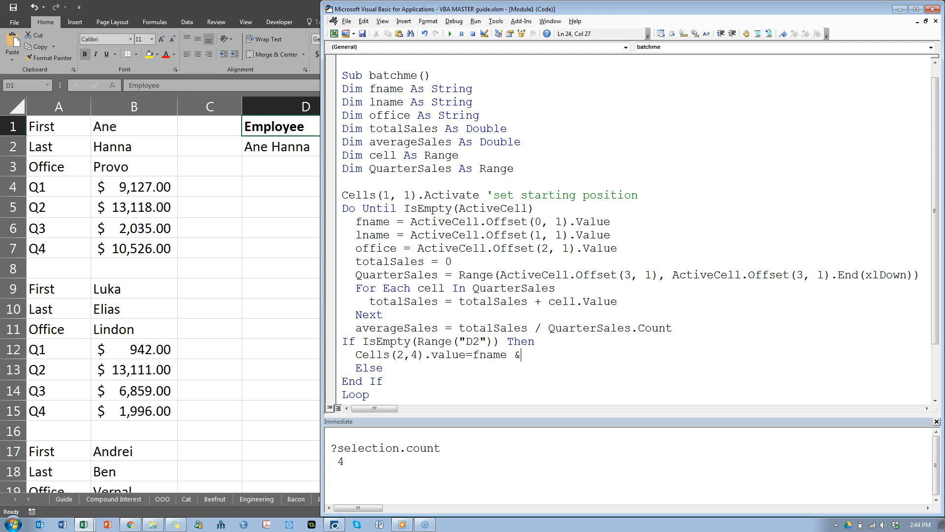
type("\" \"")
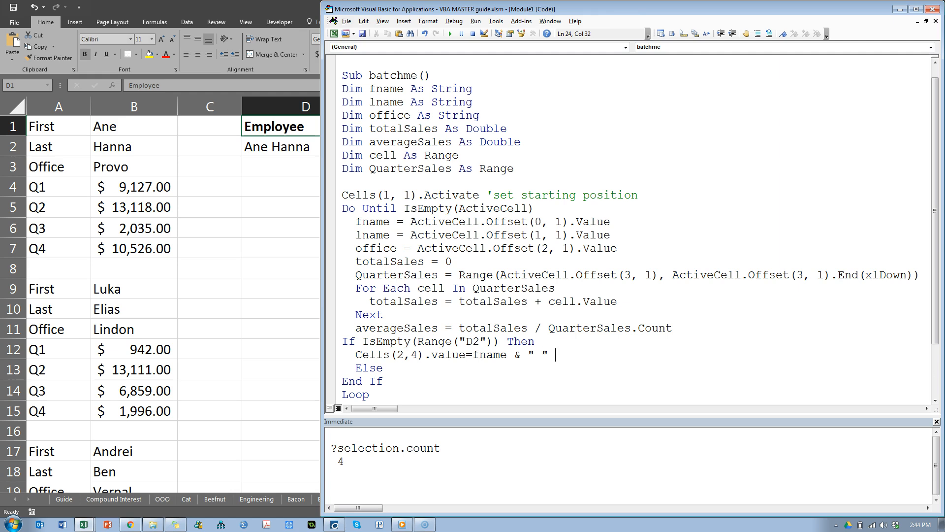
type("& lname")
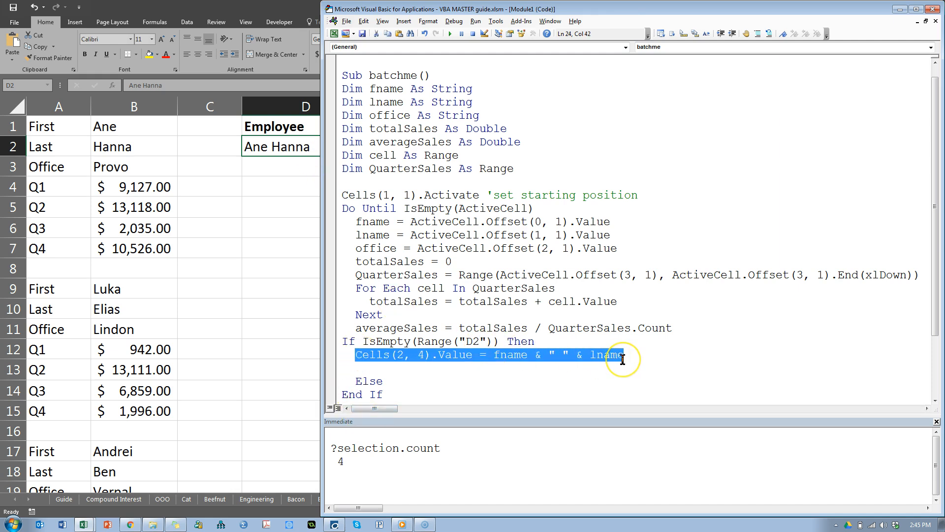
mouse_move(392, 372)
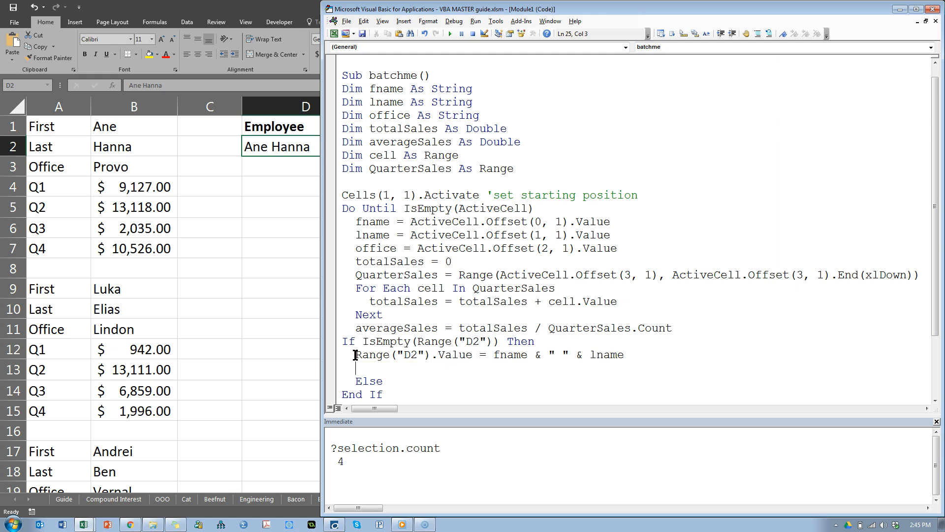
mouse_move(622, 345)
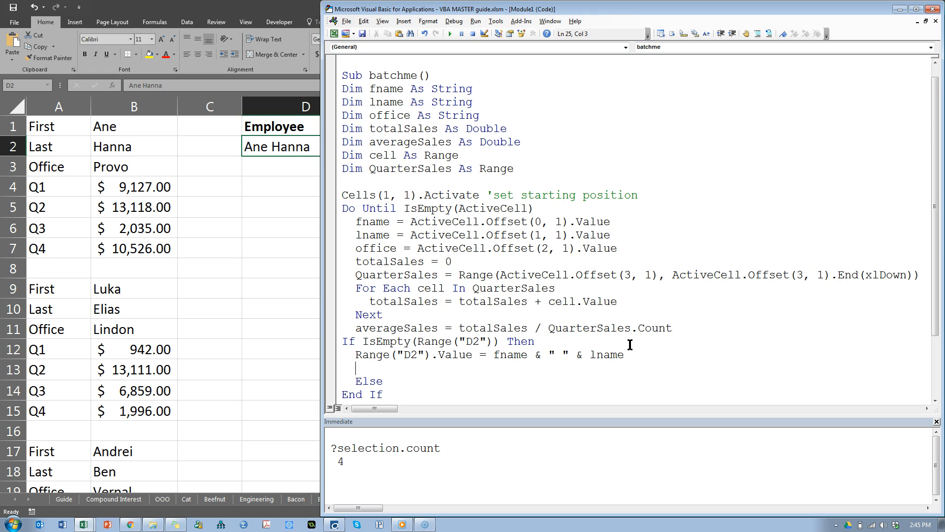
type("Cells(2, 4)")
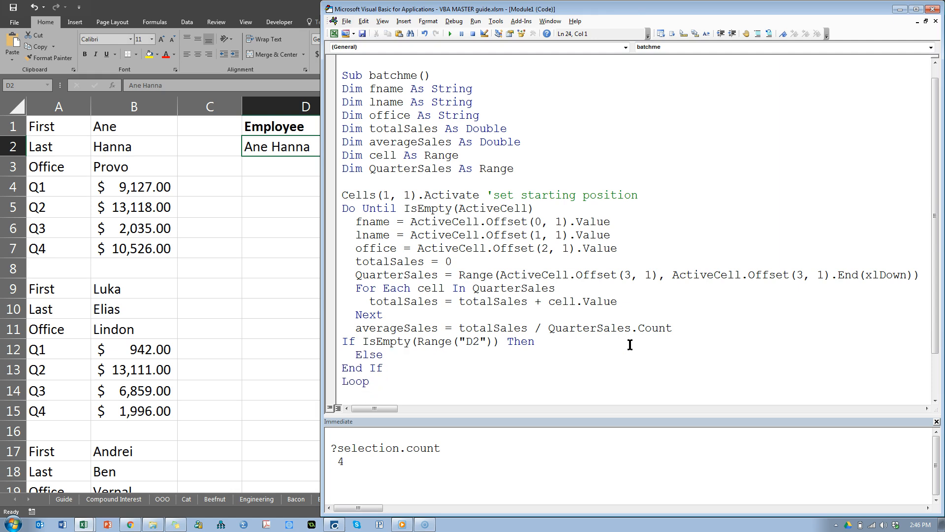
In the If branch write fname & " " & lname to Range("D2") and office to Range("E2")
type("Cells(2, 4).Value = fname & \" \" & lname")
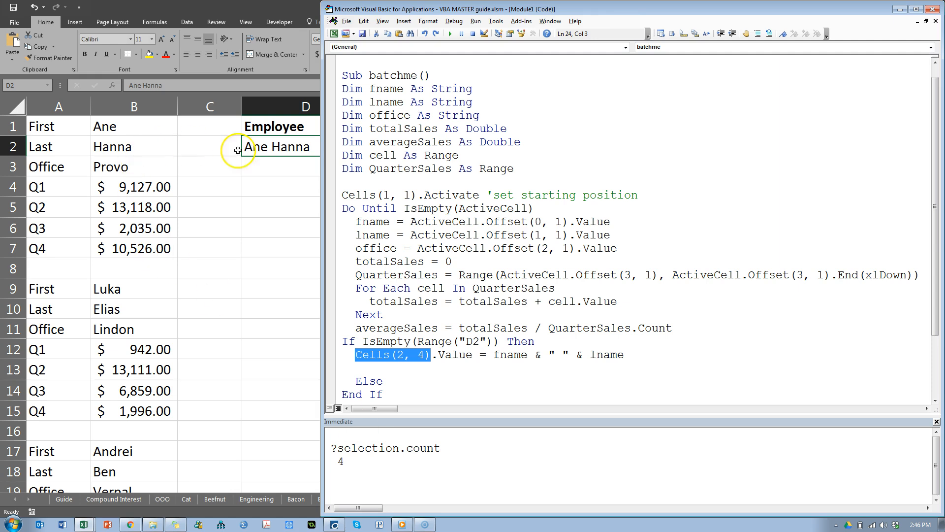
mouse_move(191, 166)
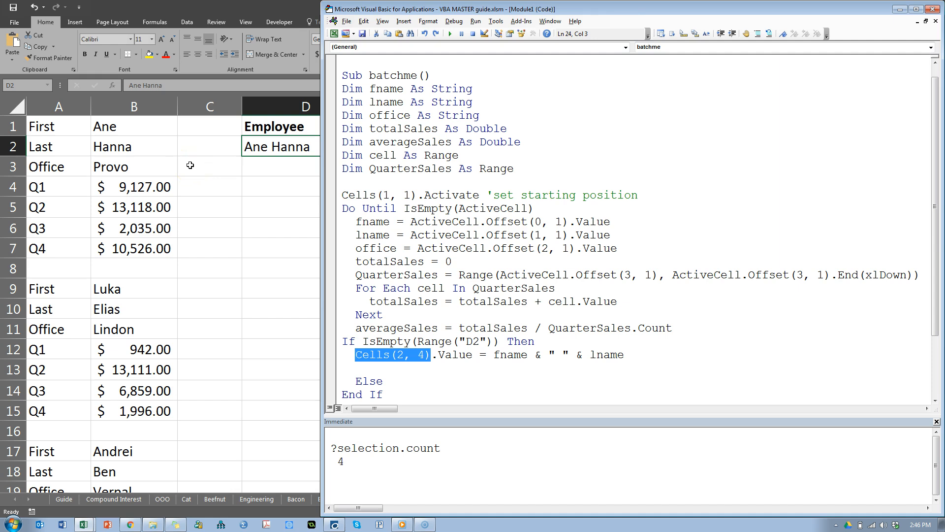
type("Range")
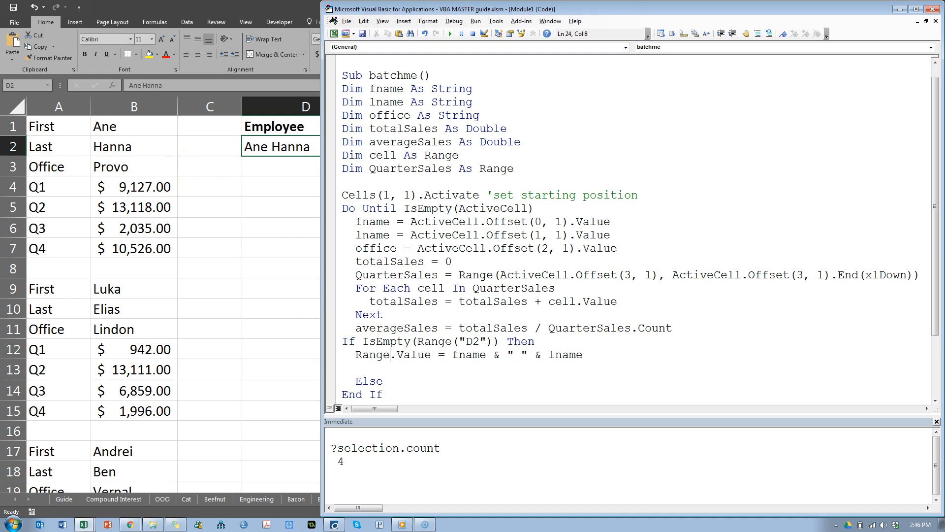
type("\"D2\")")
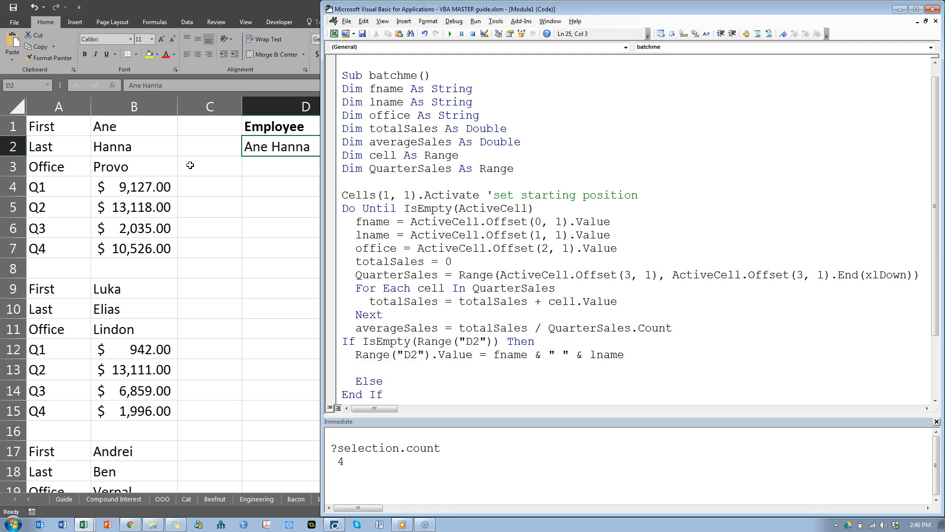
left_click(432, 354)
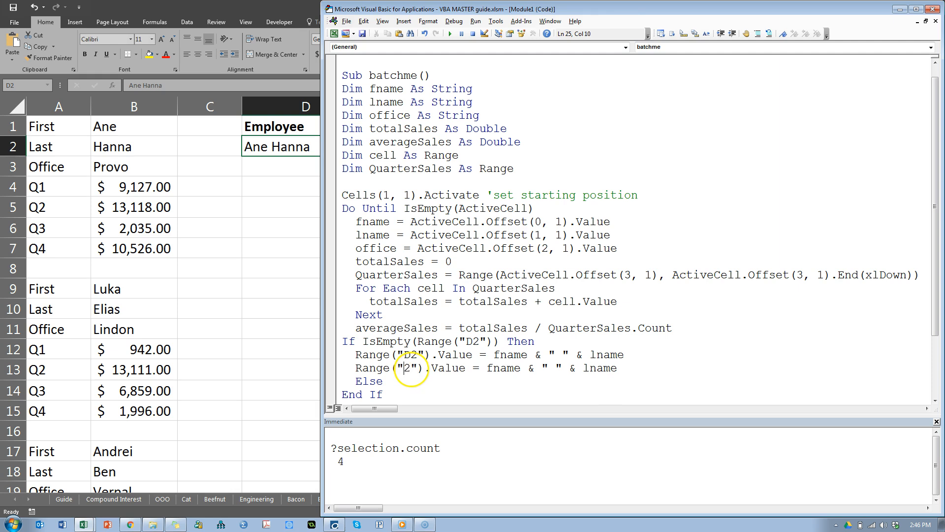
type("E")
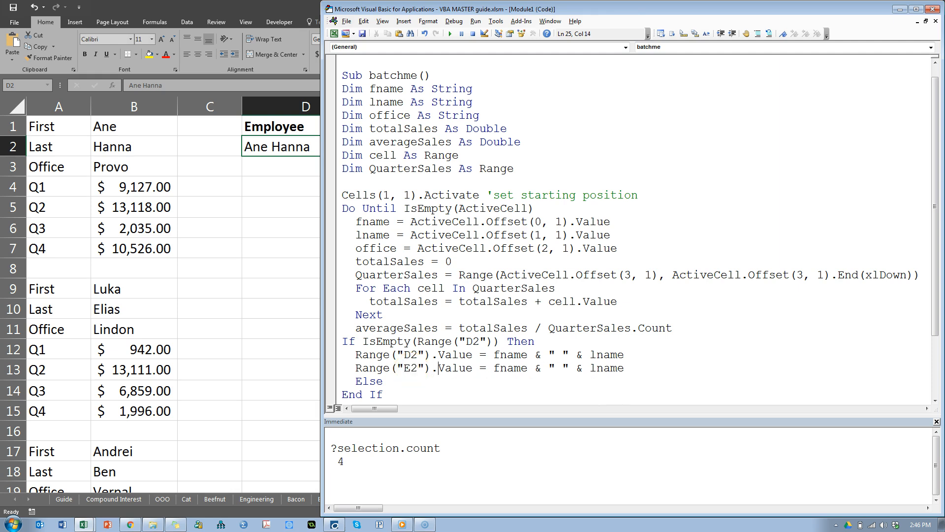
double_click(510, 368)
type("offic")
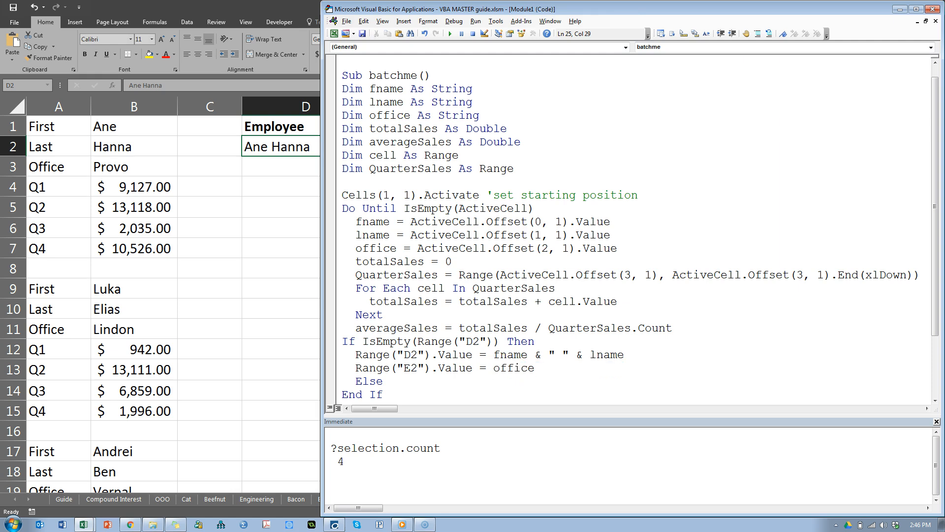
type("Rn")
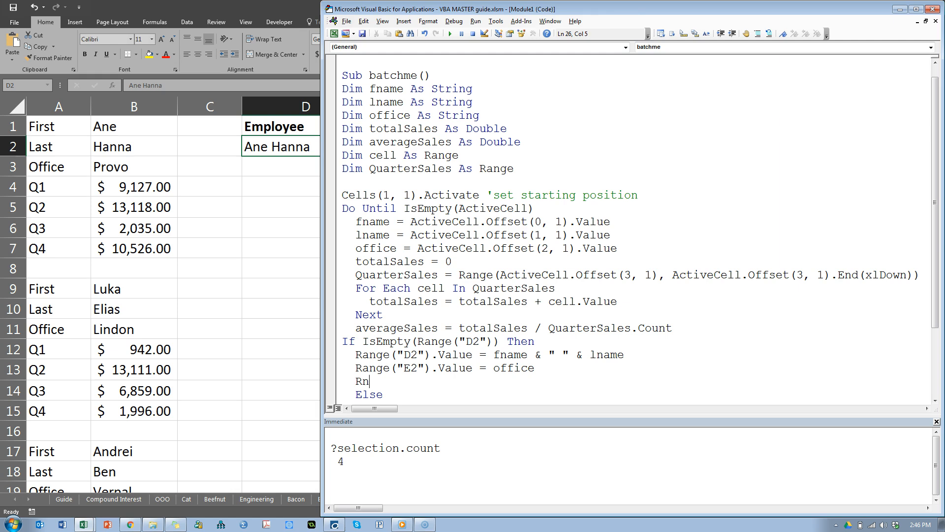
Add Range("F2").Value = totalSales and Range("G2").Value = averageSales, checking the averageSales declaration
type("Range(")
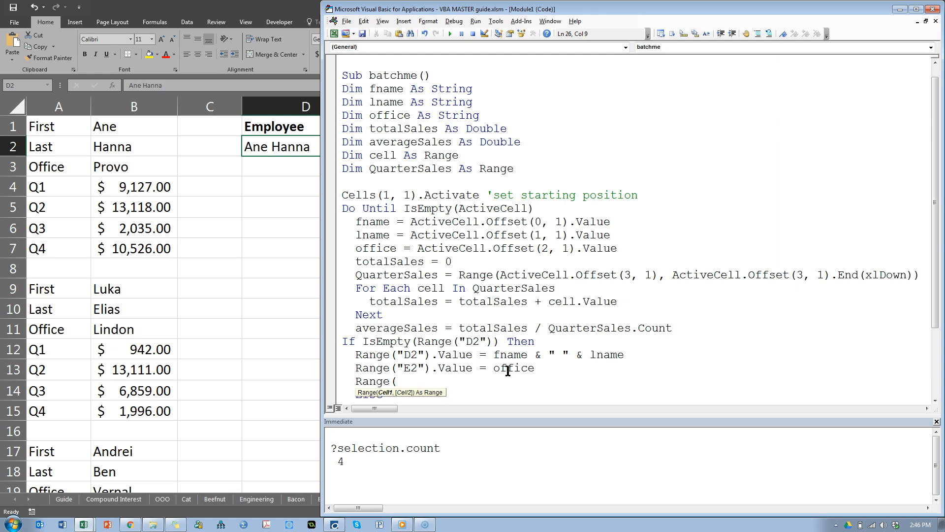
type("\"F2")
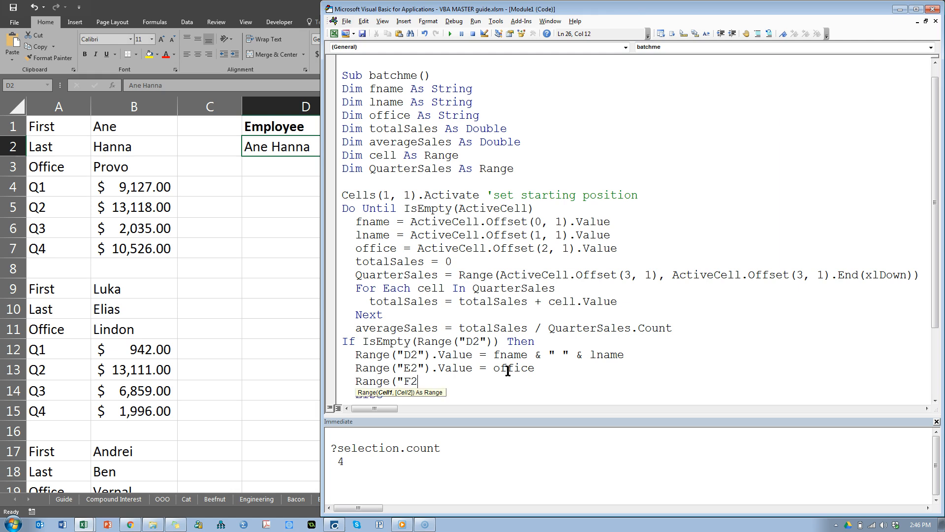
type("\").Value")
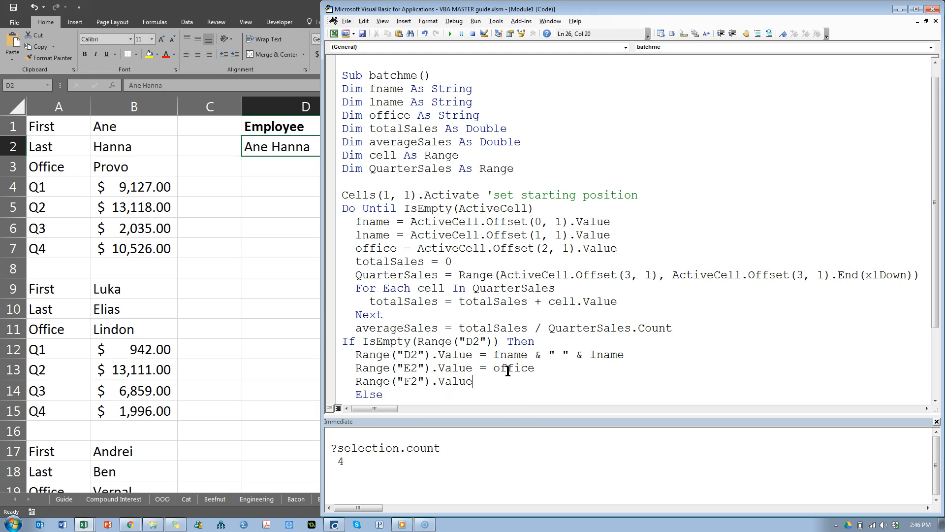
type("=")
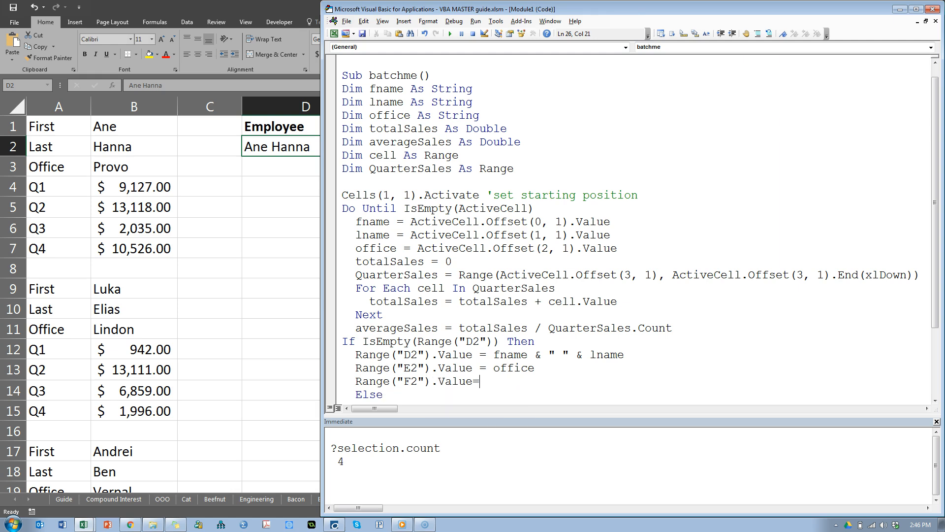
type("totalSales")
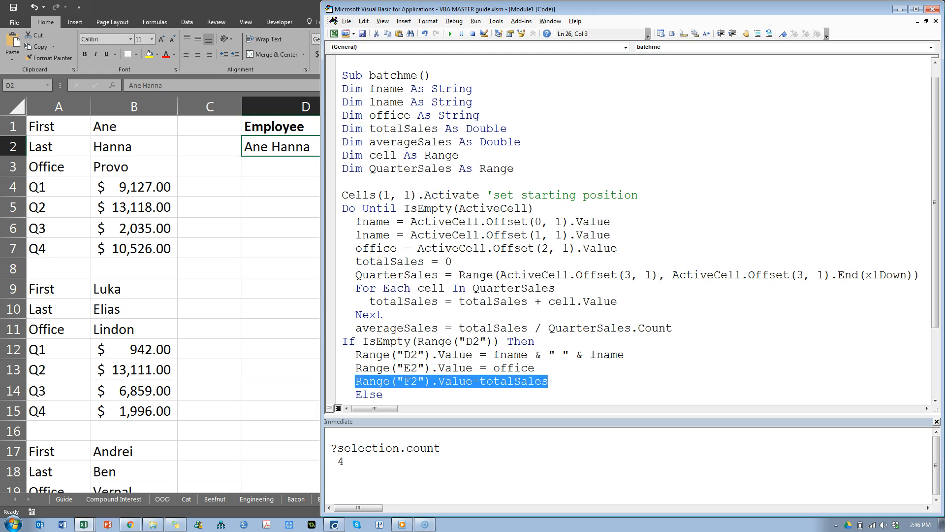
type("Range(\"F2\").Value = totalSales")
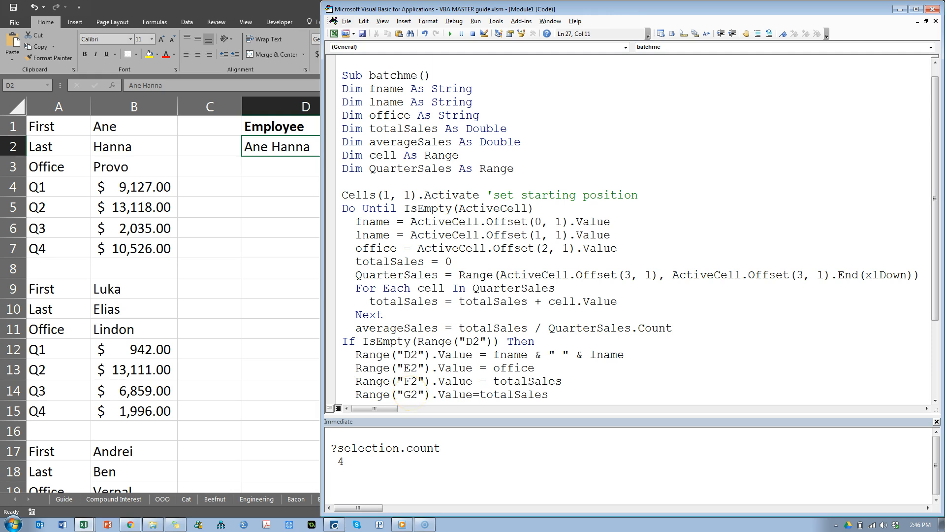
double_click(512, 394)
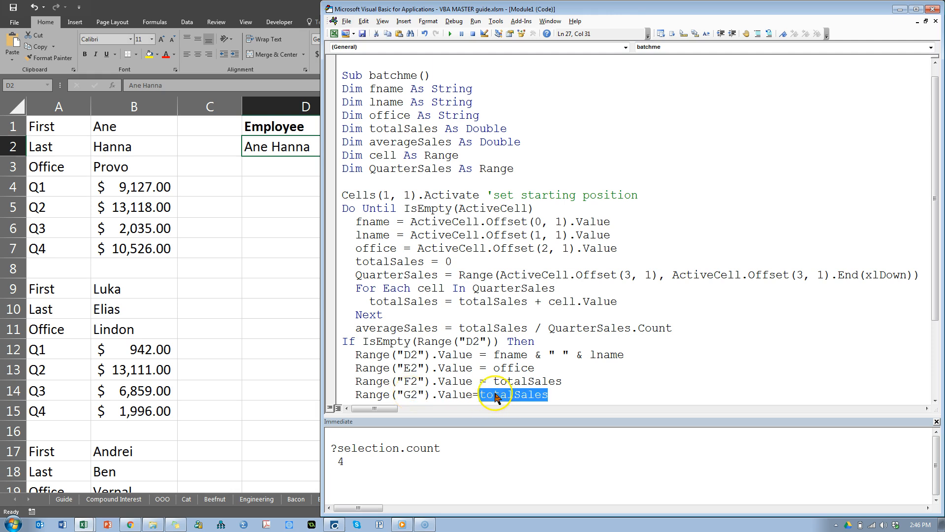
type("averageSales")
type("Else")
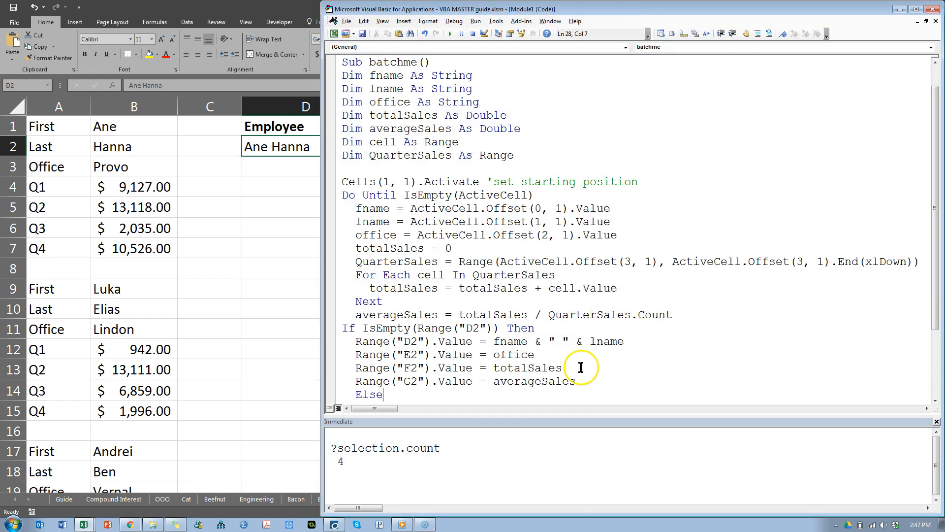
mouse_move(584, 382)
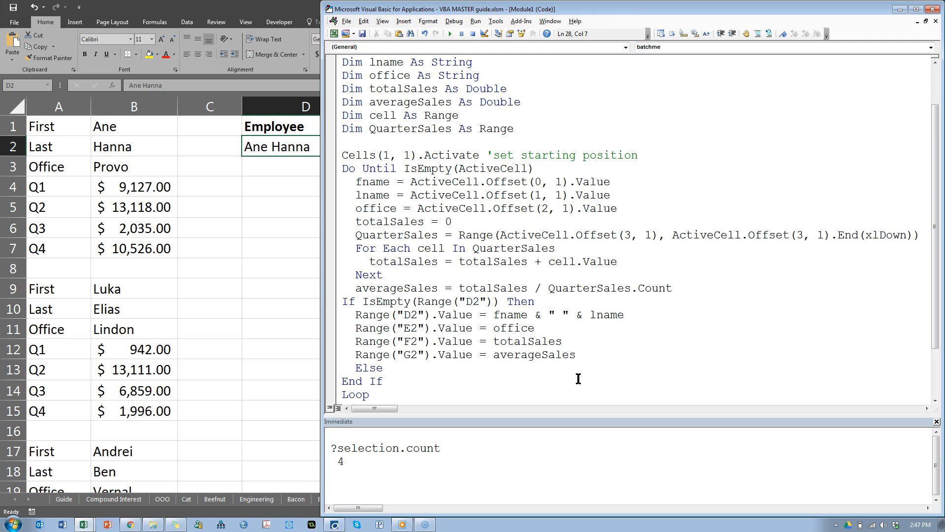
double_click(413, 102)
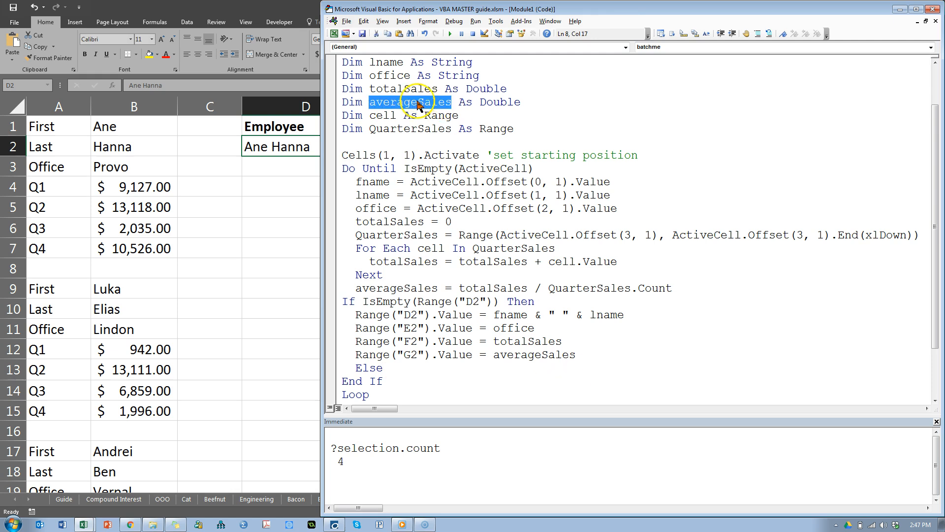
mouse_move(468, 230)
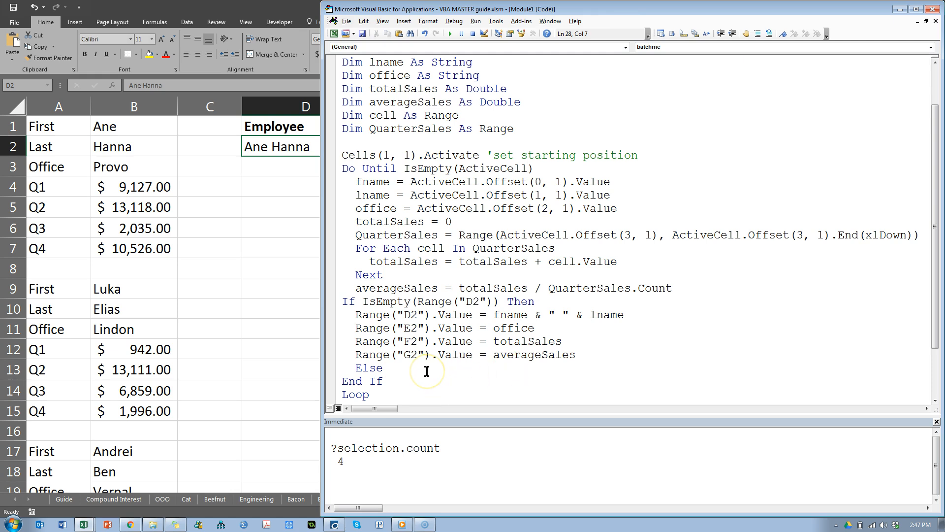
Copy the four Range lines into Else, retarget them to D1–G1 and append .End(xlDown) to each
left_click(386, 368)
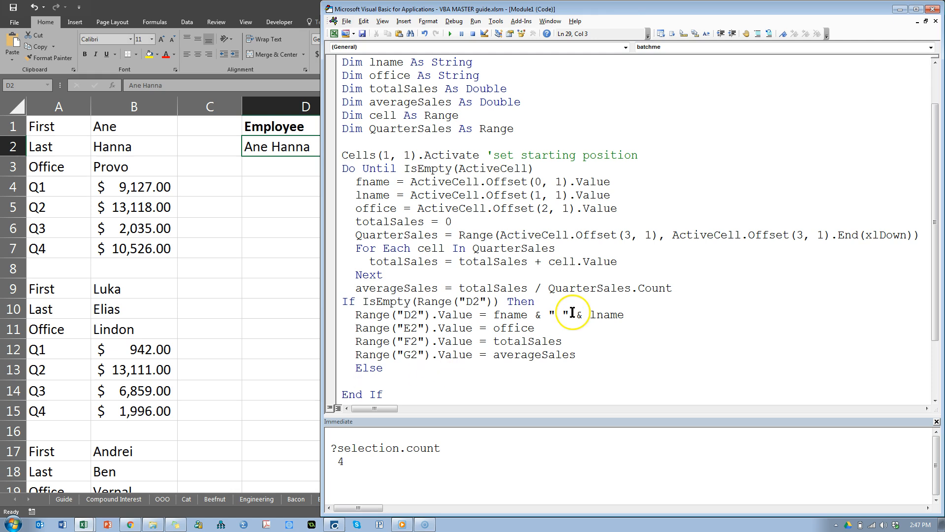
scroll("down", 3)
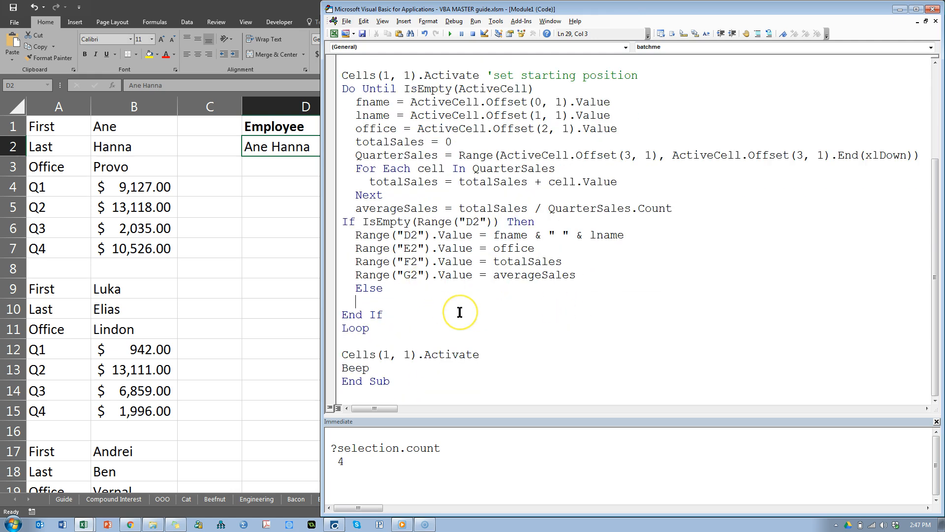
mouse_move(460, 313)
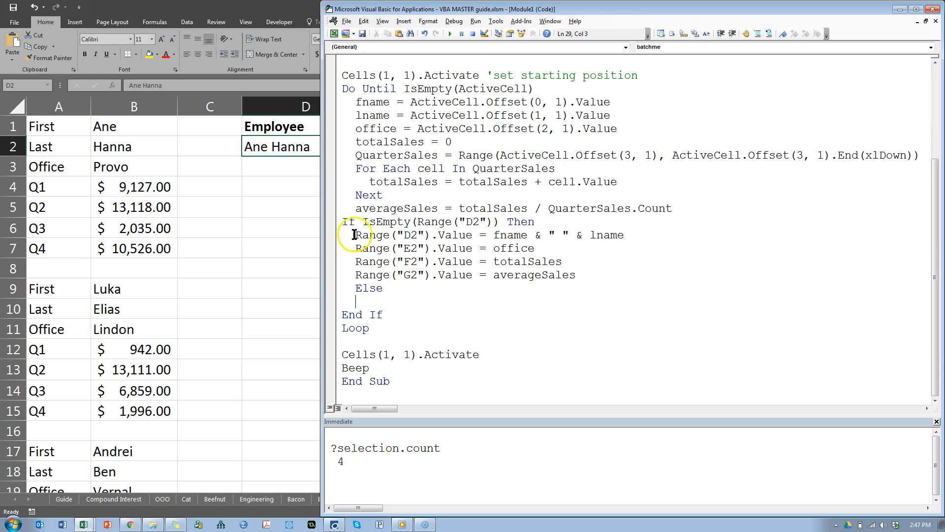
left_click_drag(355, 234, 576, 275)
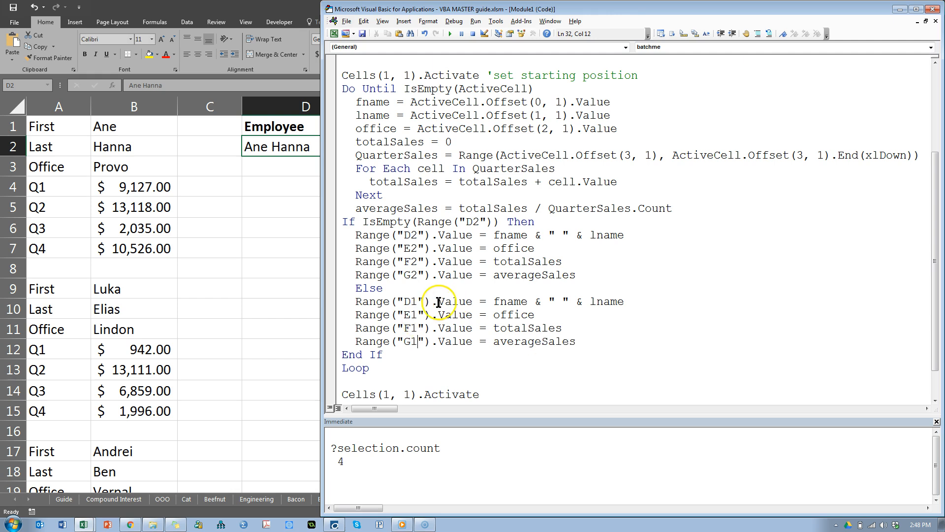
type(".End")
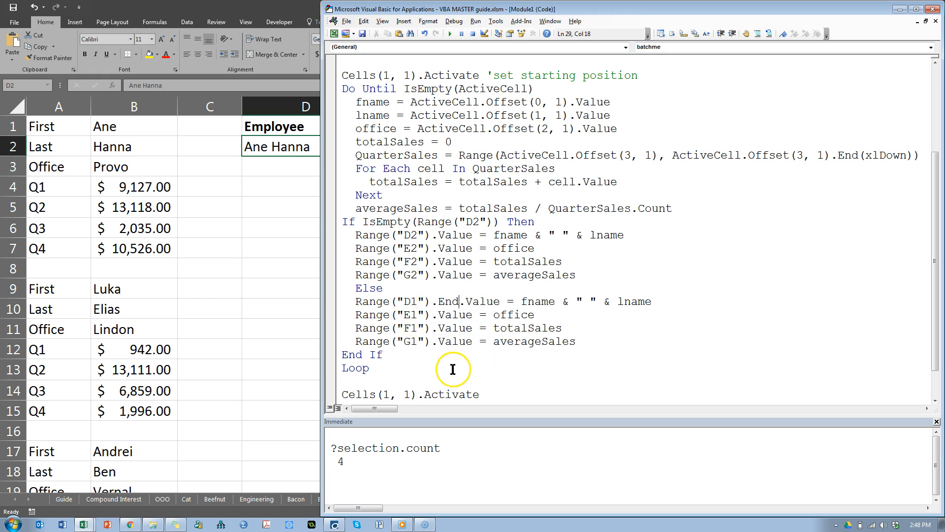
type("(xlDown)")
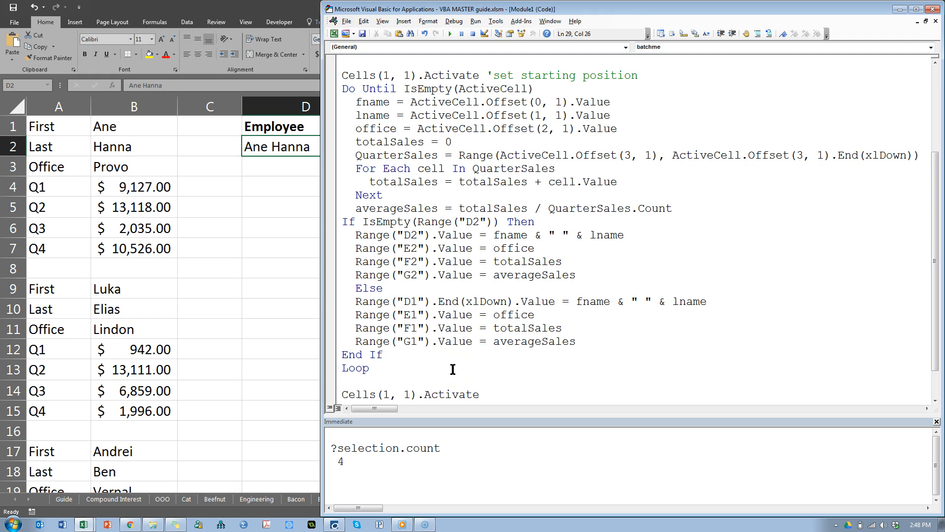
left_click_drag(431, 302, 511, 302)
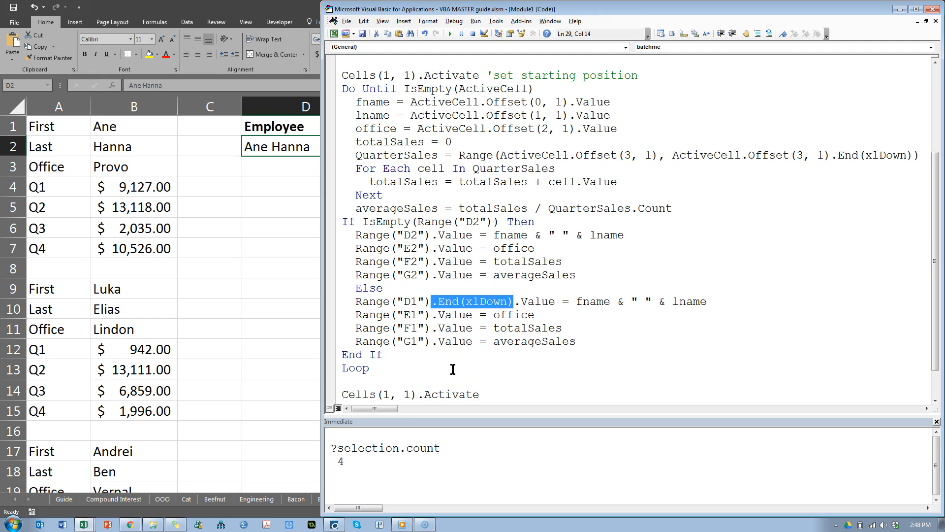
type(".End(xlDown)")
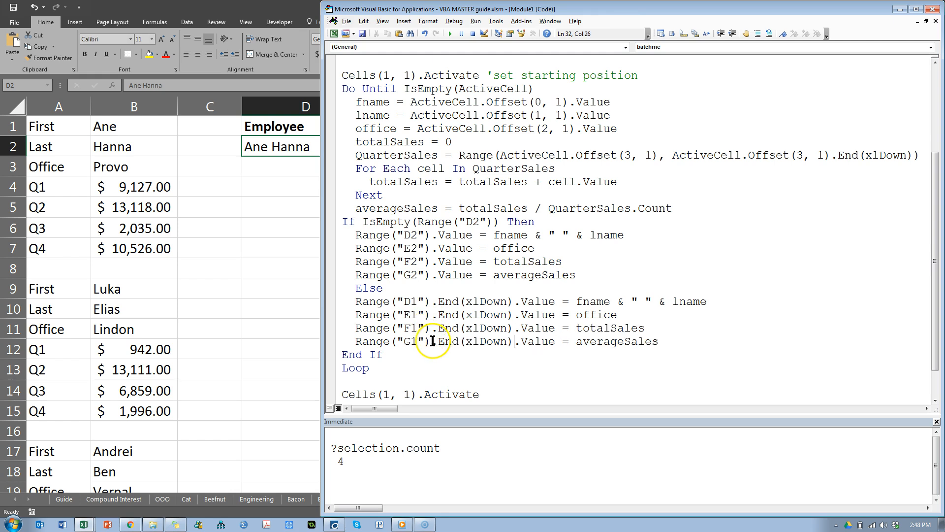
Add .Offset(1,0) after End(xlDown) on the D1 name line and select it for reuse
left_click(596, 328)
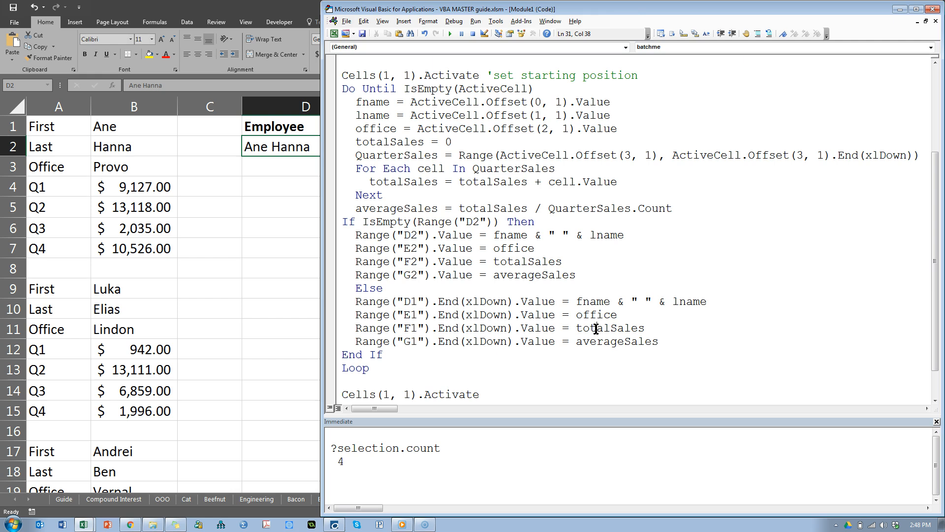
left_click(478, 329)
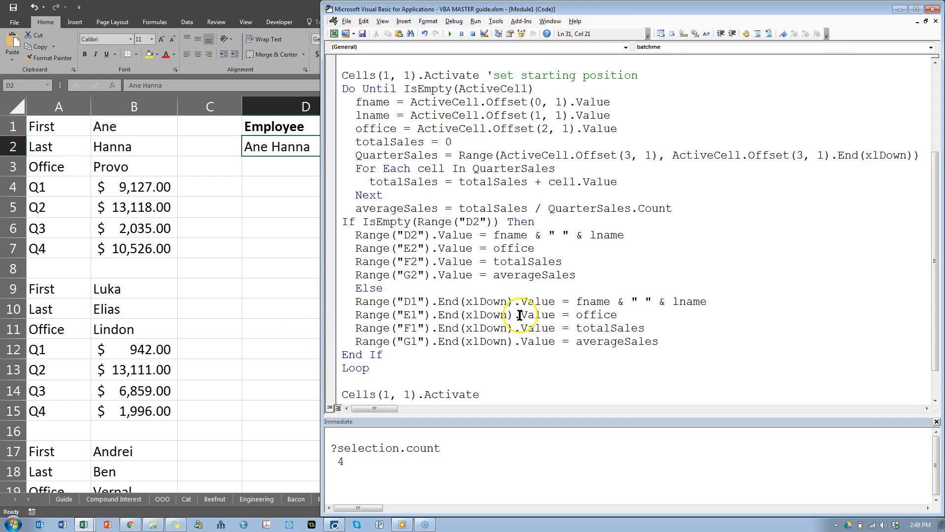
type("lof")
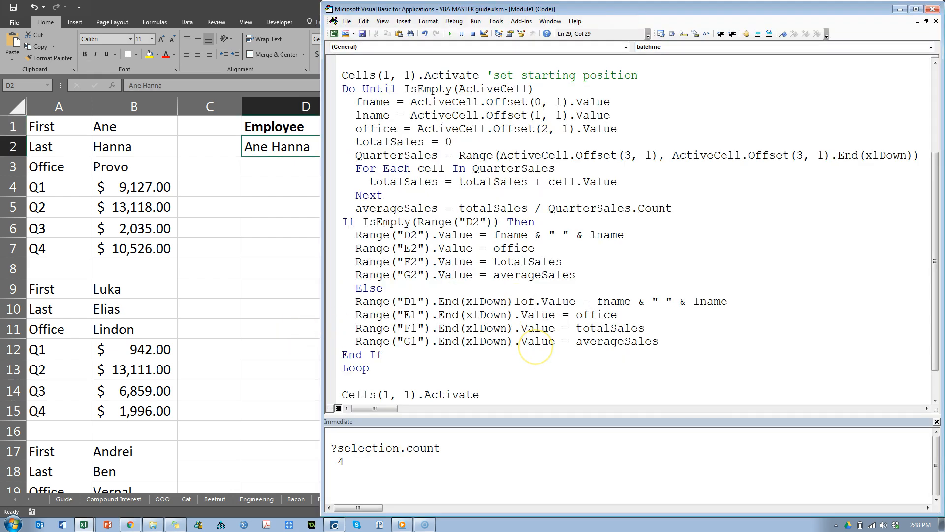
type(".Offset(1")
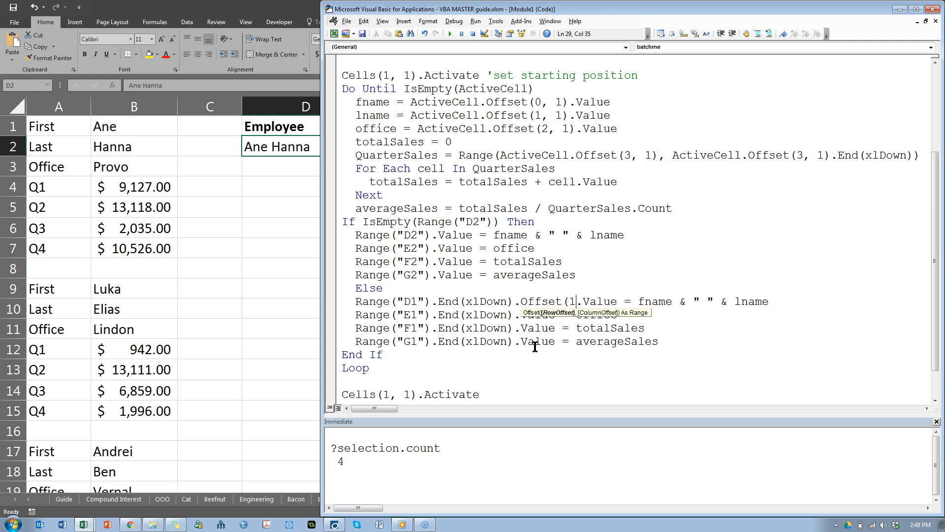
type(",0")
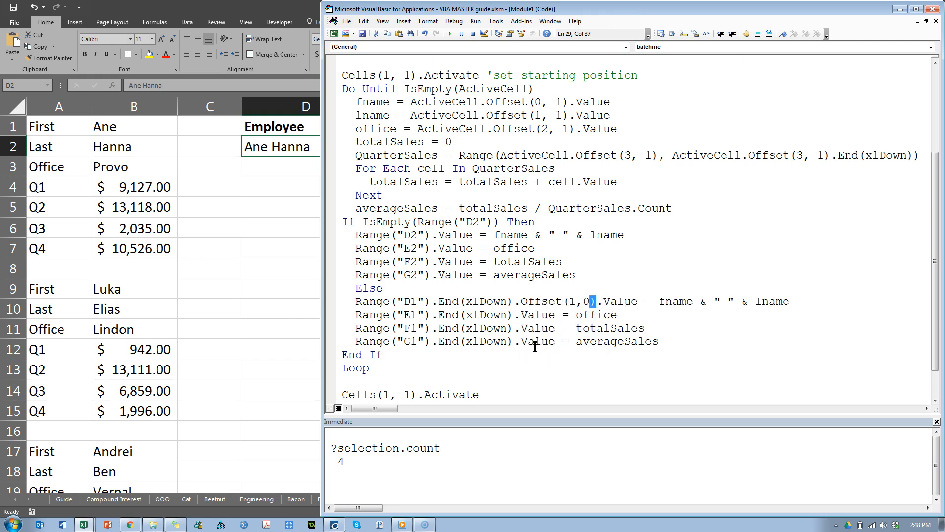
left_click_drag(594, 301, 514, 302)
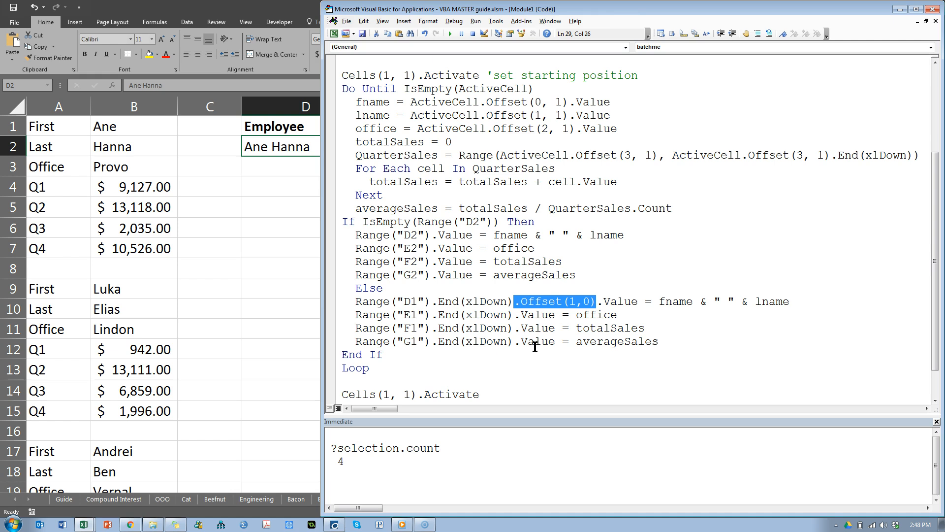
Finish the Else lines with Offset(1,0), add DoEvents above Loop, and refocus inside batchme
type(".Offset(1,0).")
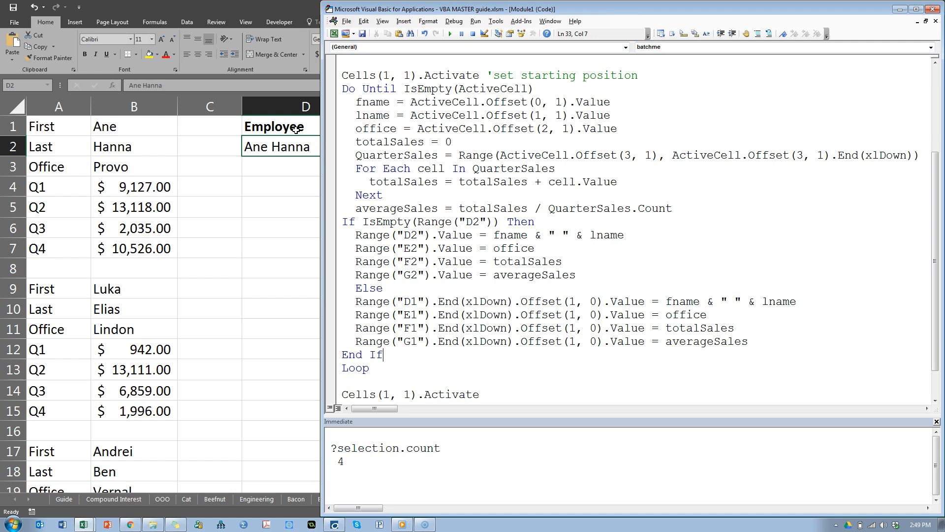
mouse_move(296, 134)
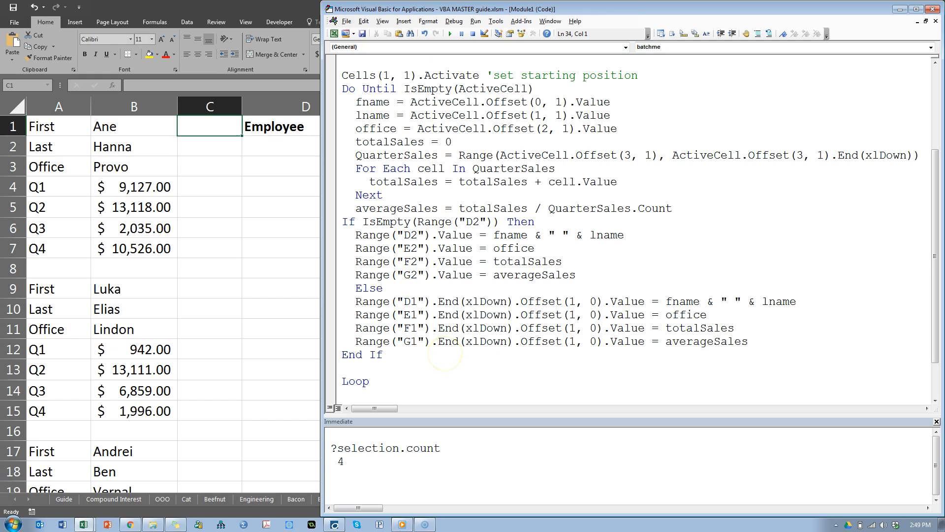
type("doevents")
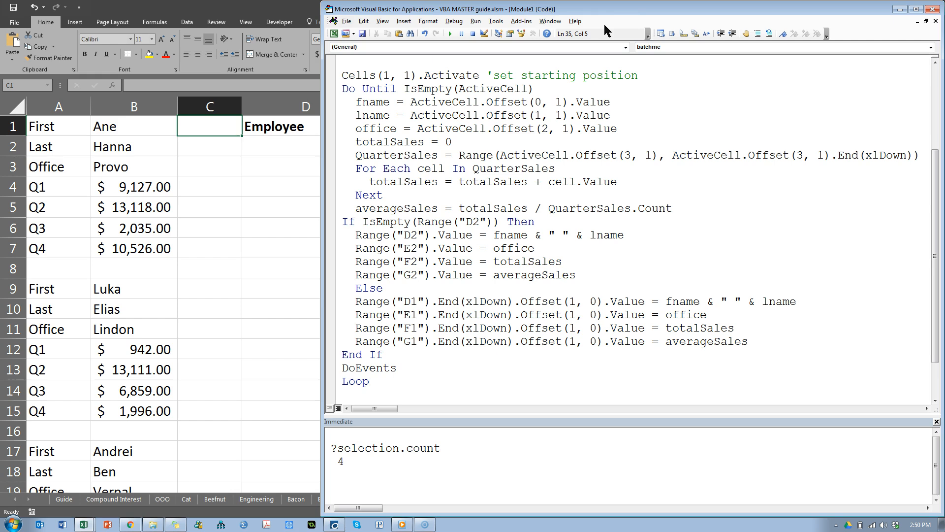
double_click(368, 367)
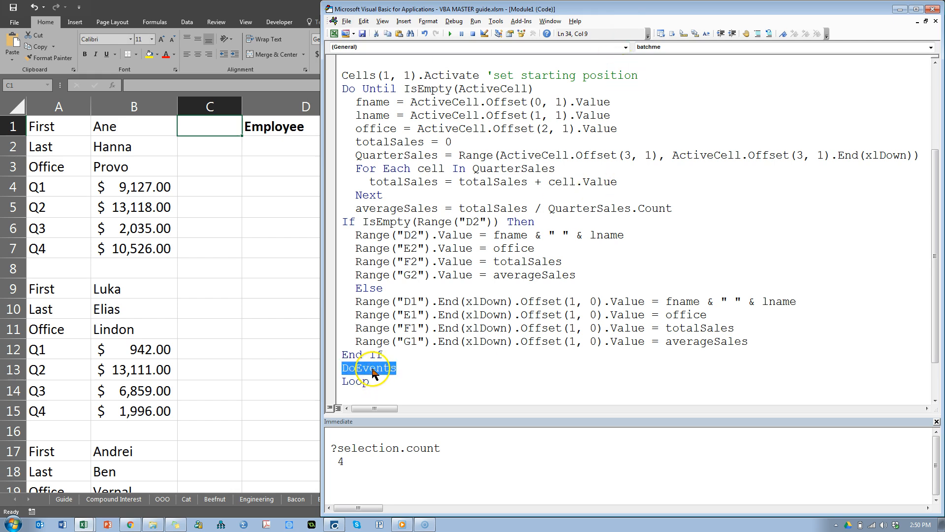
left_click(466, 289)
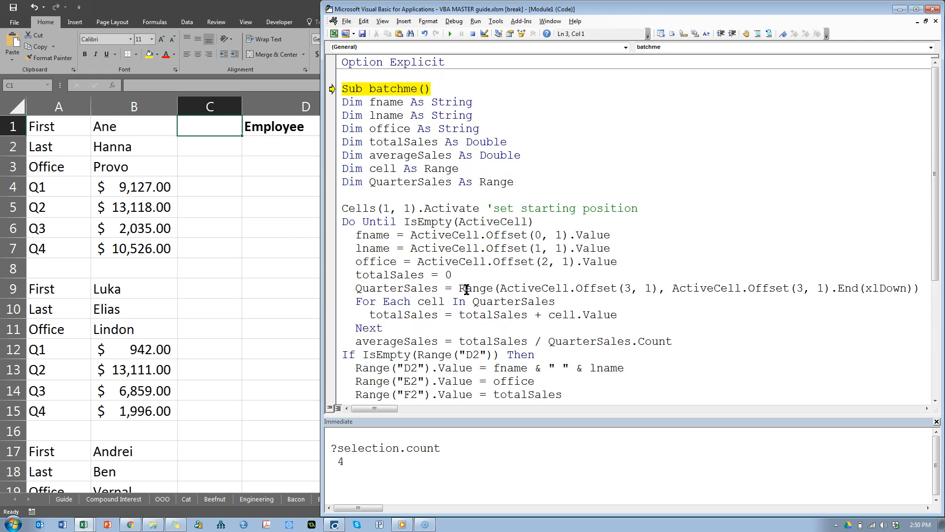
Step into batchme, hit the object variable error, and fix QuarterSales with a Set assignment
key("F8")
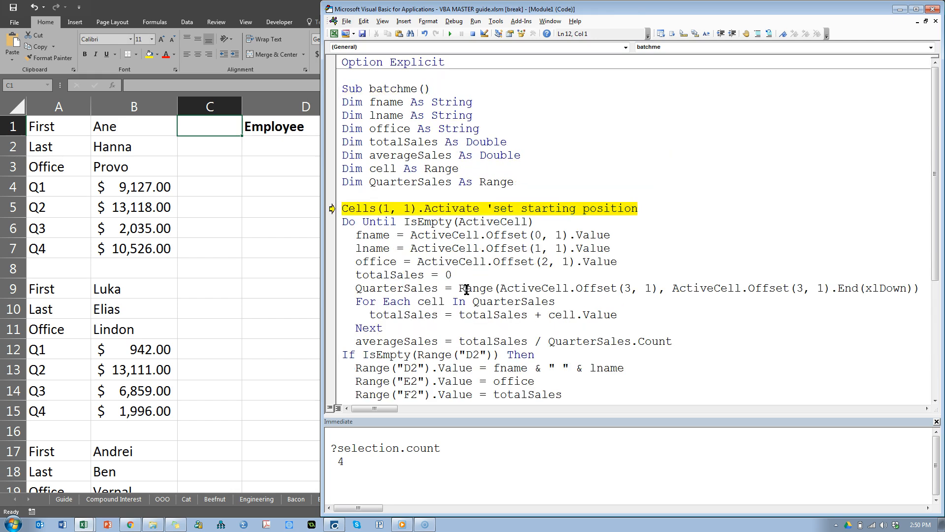
key("F8")
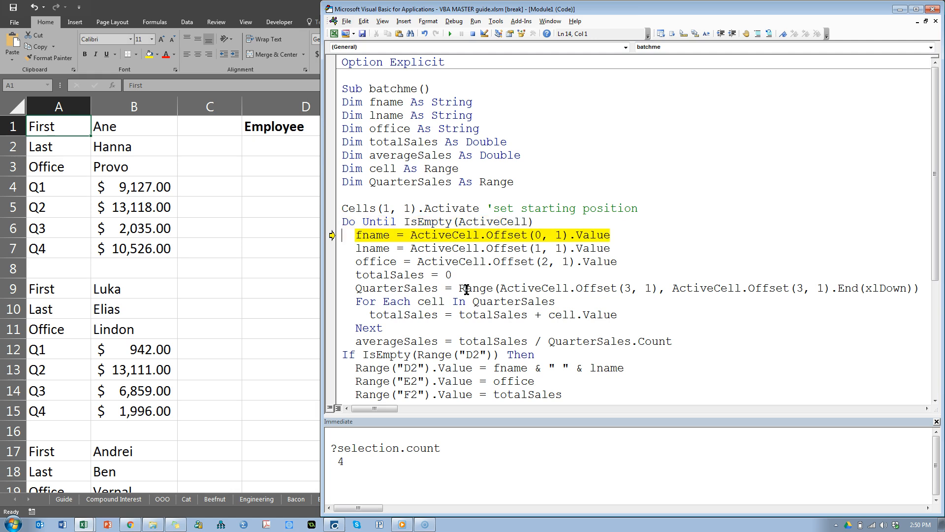
key("F8")
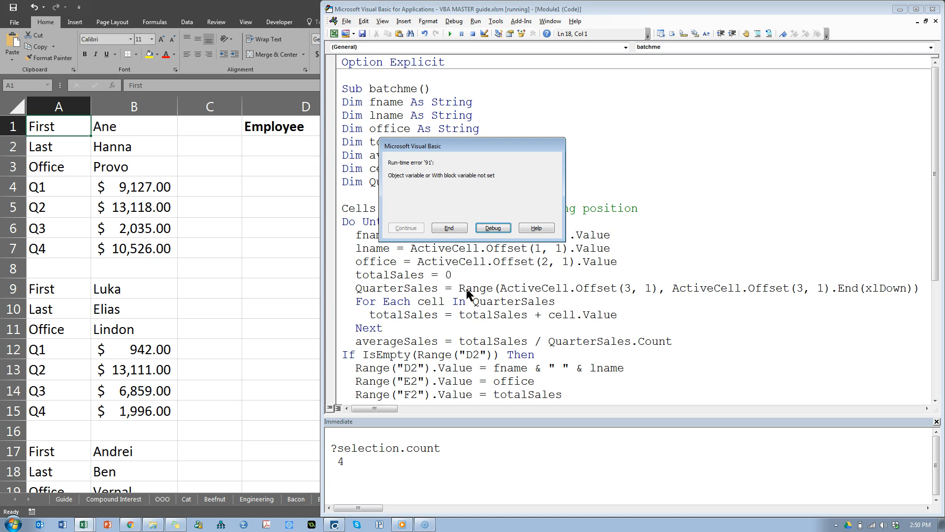
mouse_move(507, 253)
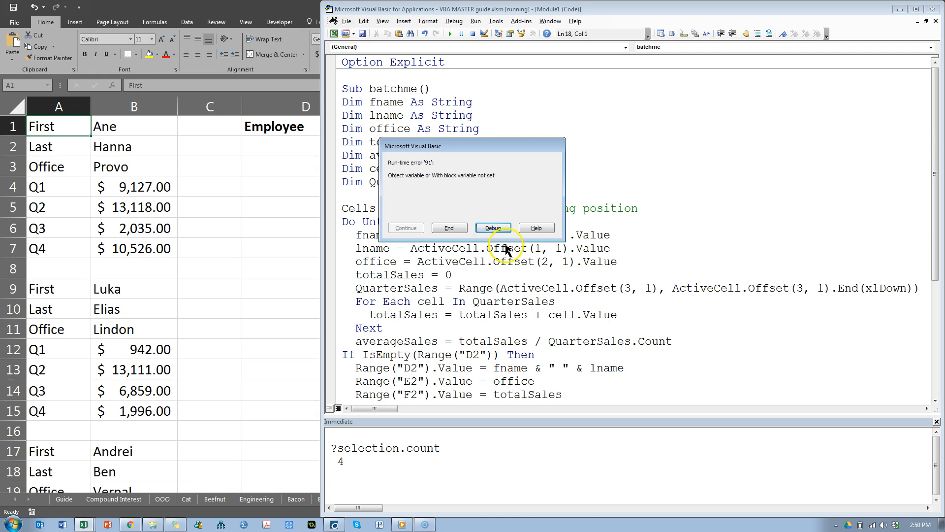
left_click(494, 227)
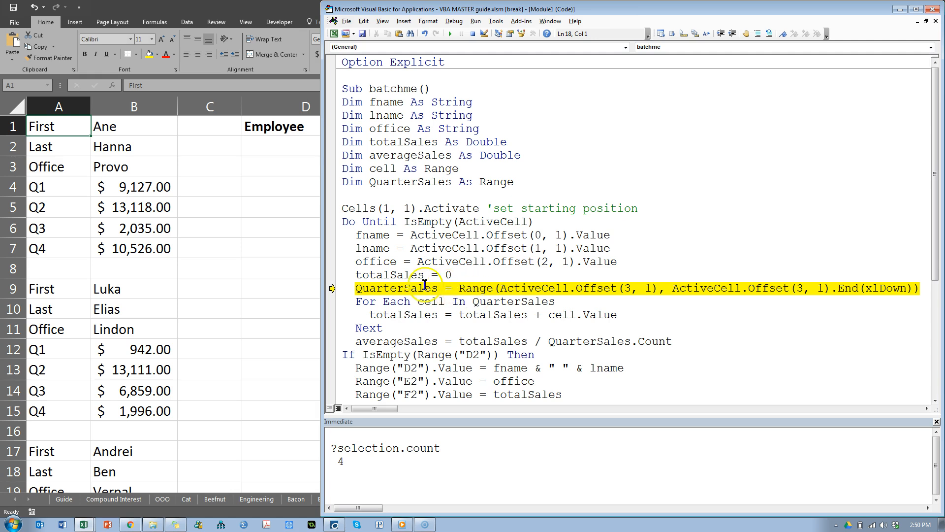
type("set")
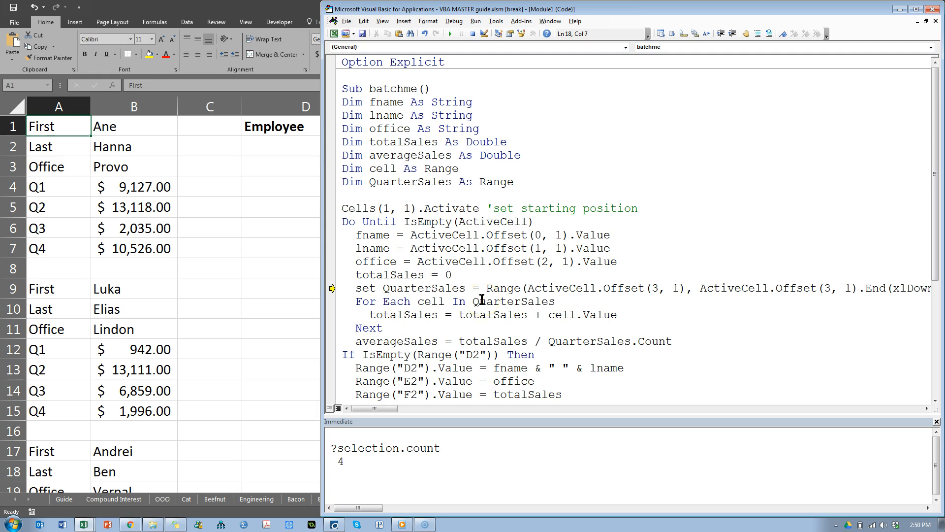
key("F8")
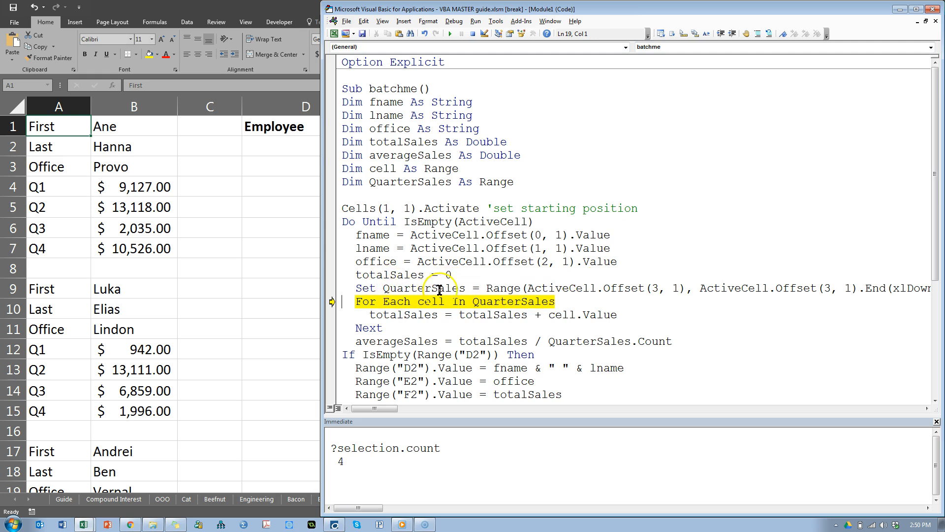
mouse_move(497, 314)
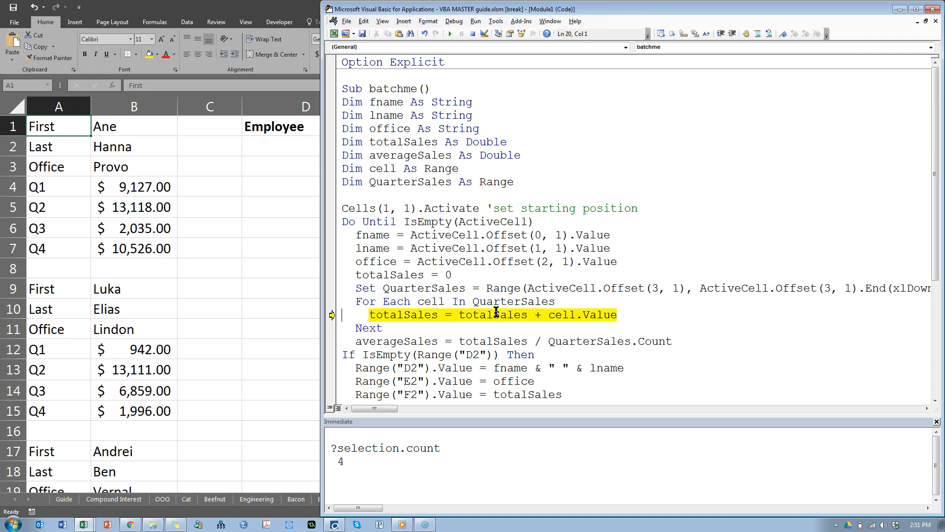
key("F8")
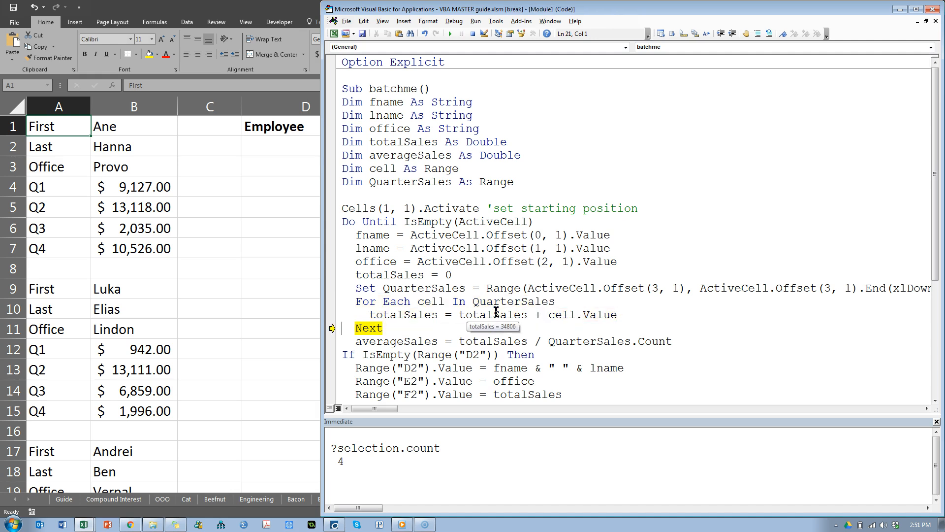
key("F8")
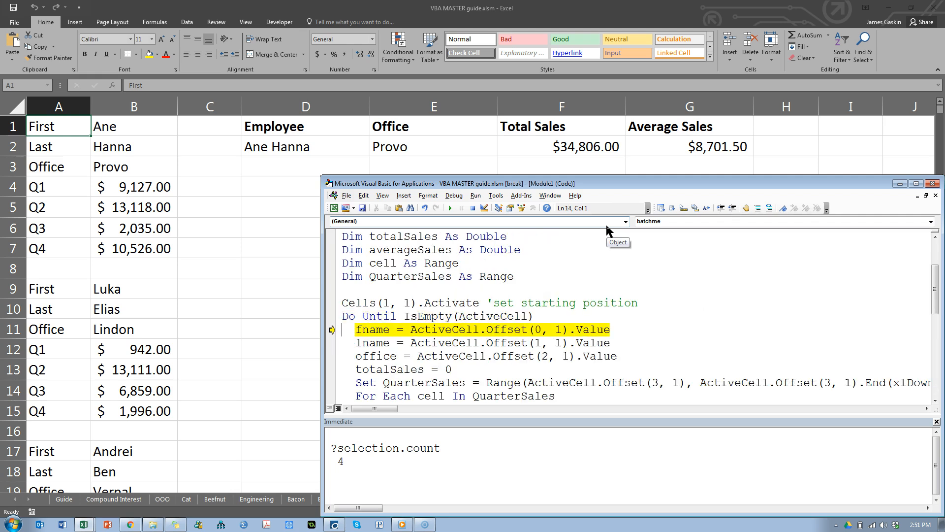
key("F8")
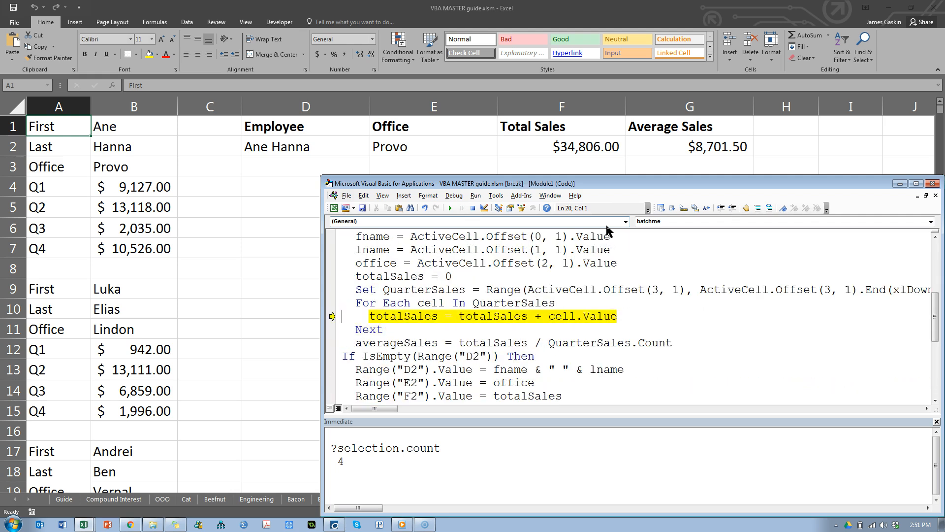
key("F8")
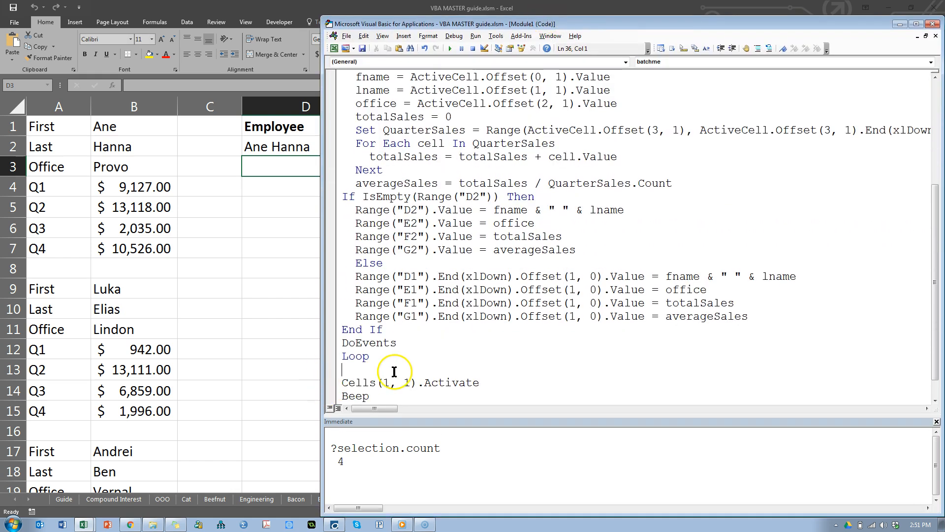
Add ActiveCell.End(xlDown).End(xlDown).Activate above DoEvents to reach the next employee block
left_click(403, 343)
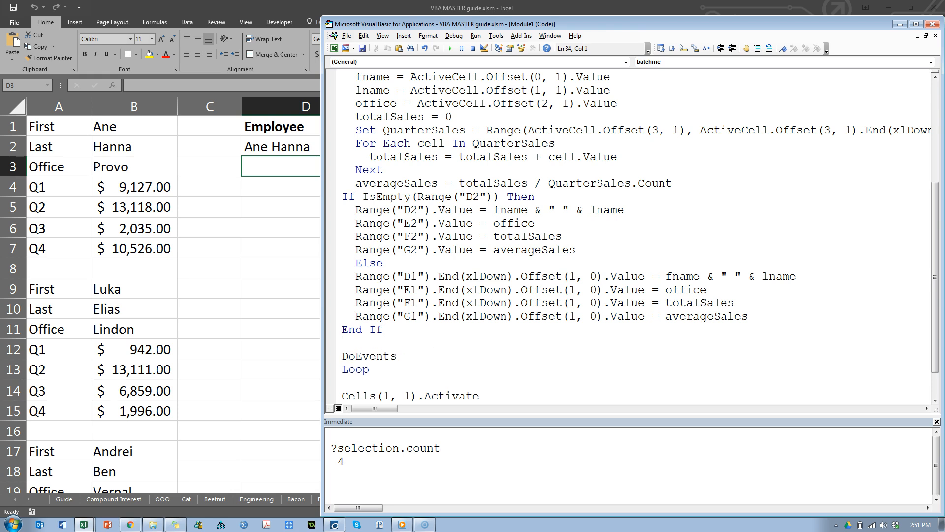
type("activecell.End(xlDown).")
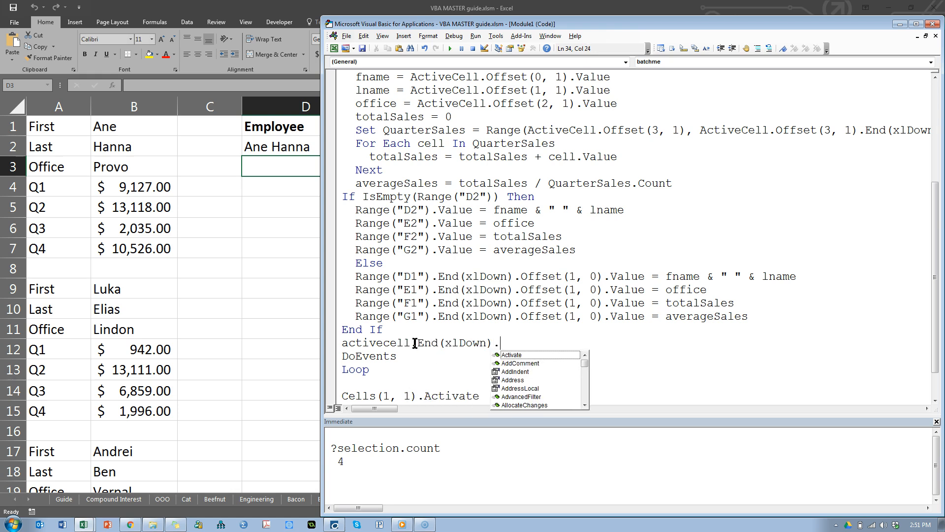
type("Activate")
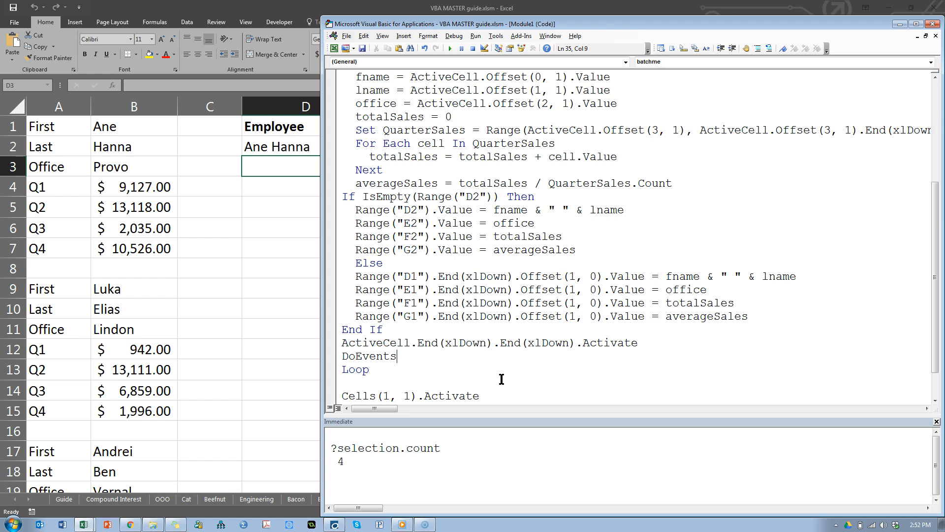
mouse_move(532, 276)
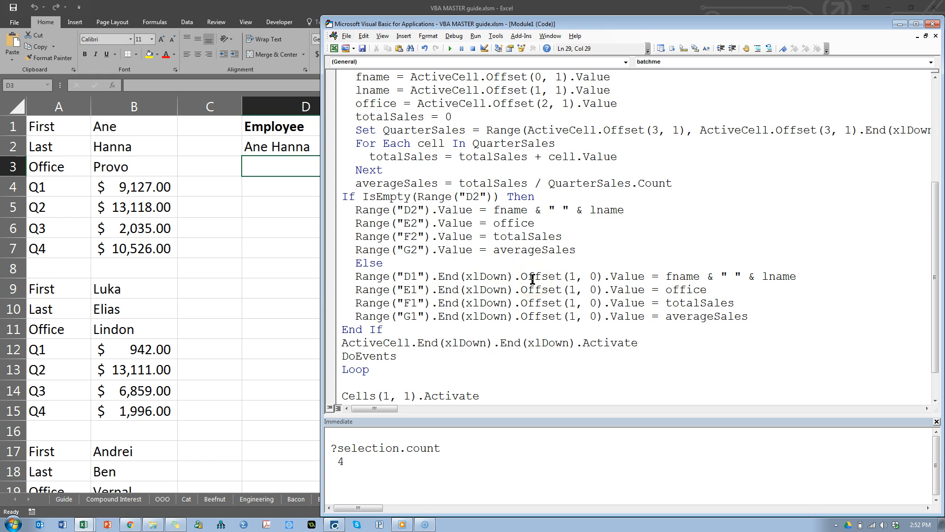
mouse_move(536, 281)
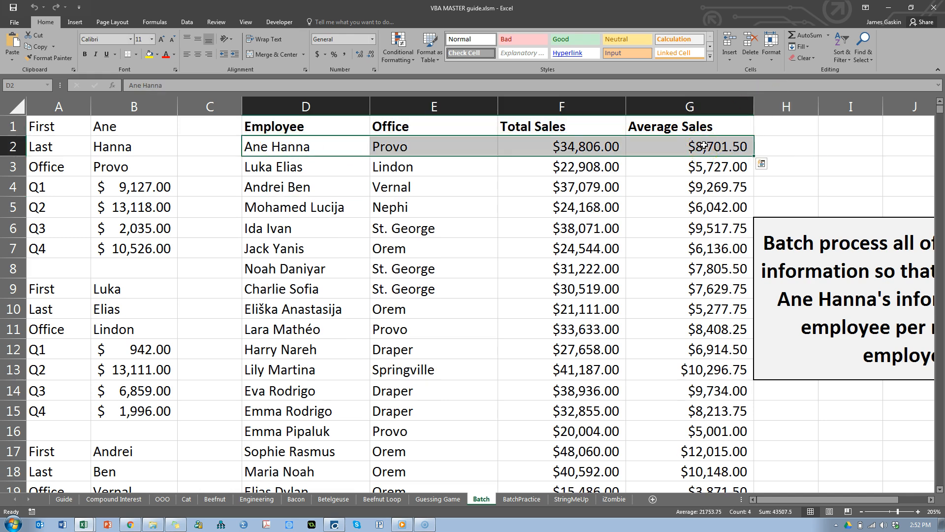
Check the first employee's quarterly sales against the Total Sales value in the summary table
left_click(690, 166)
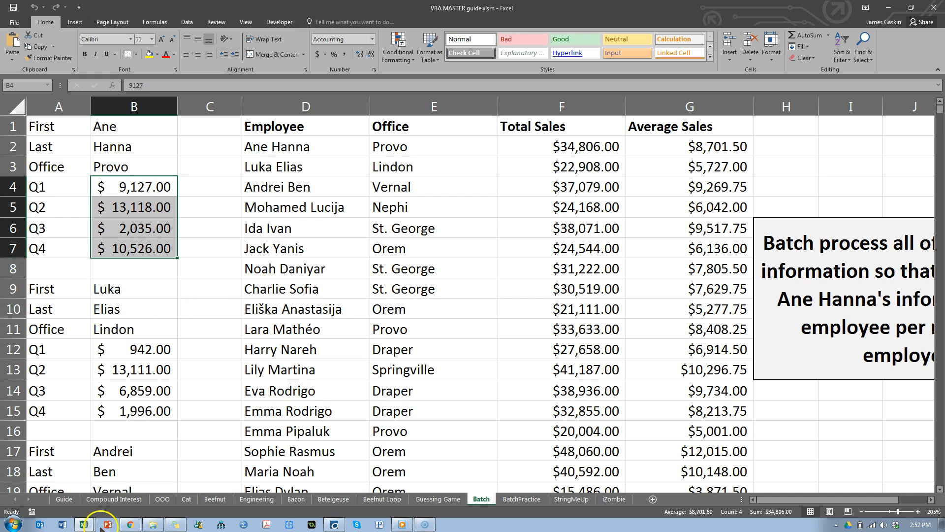
mouse_move(8, 492)
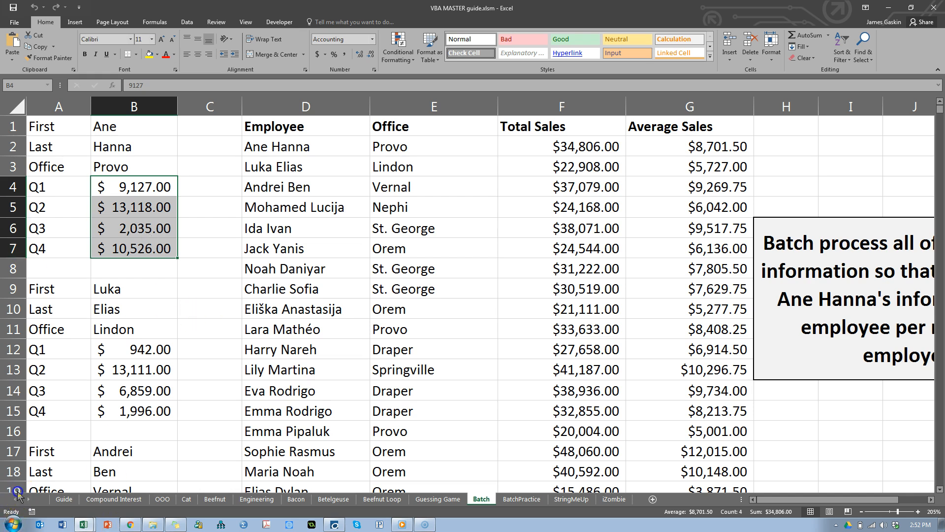